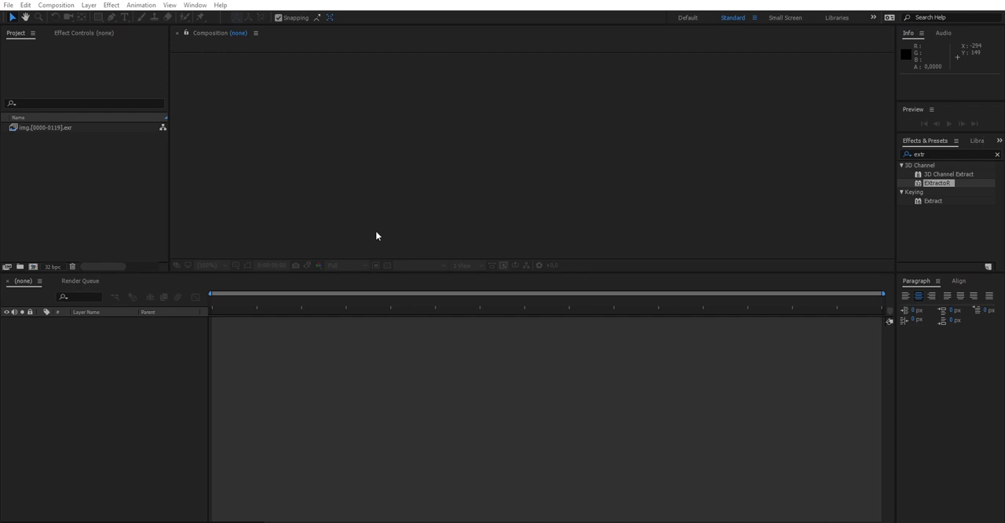
- Preview the EXR sequence footage, then close the preview
click(45, 127)
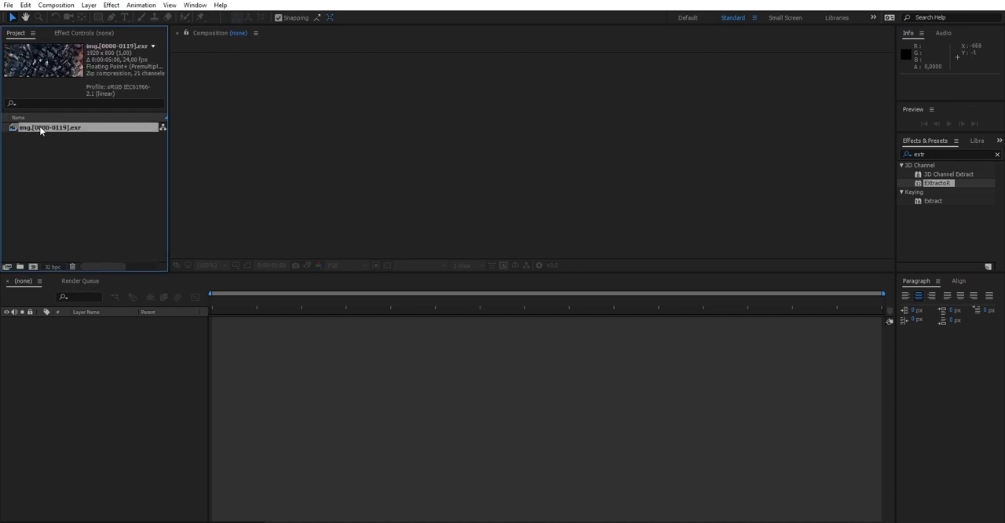
double_click(49, 128)
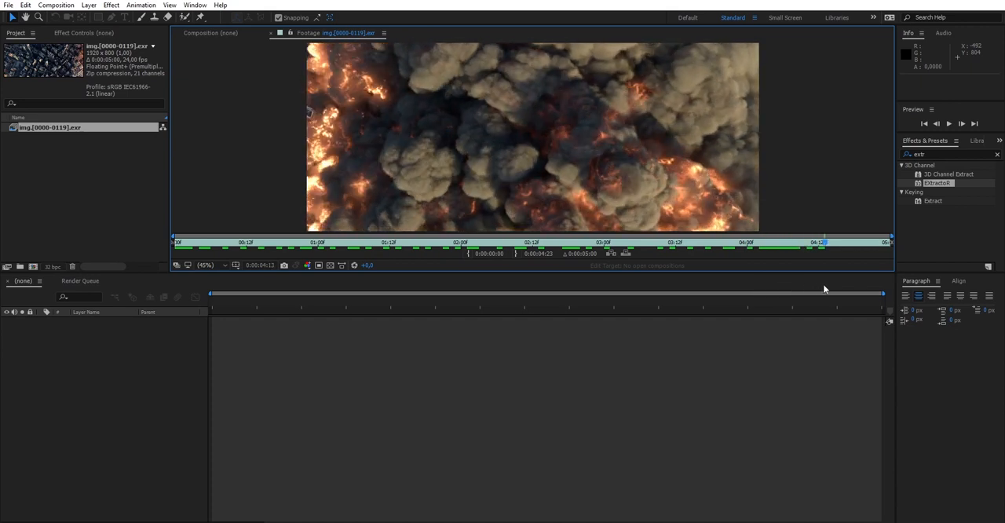
click(842, 242)
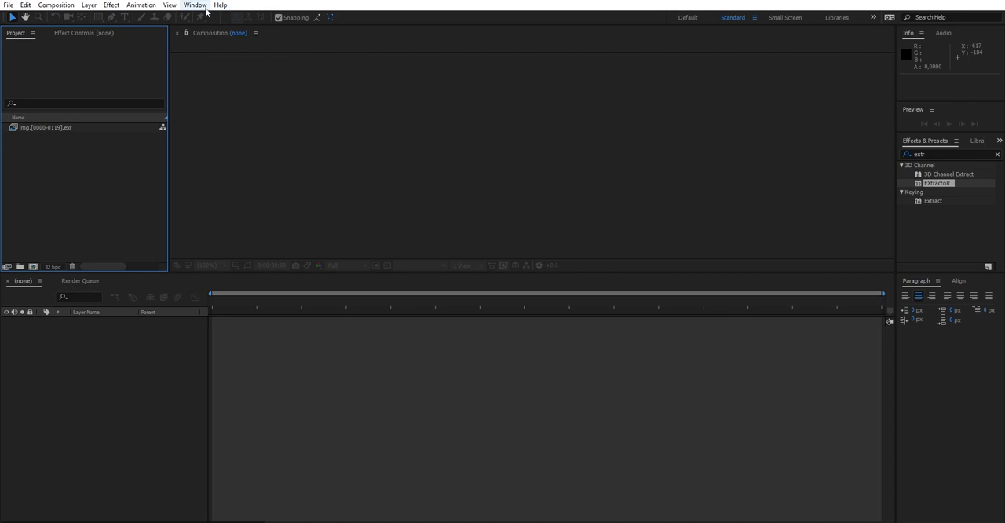
- Launch the Magic Nodes extension and show its project settings
click(195, 5)
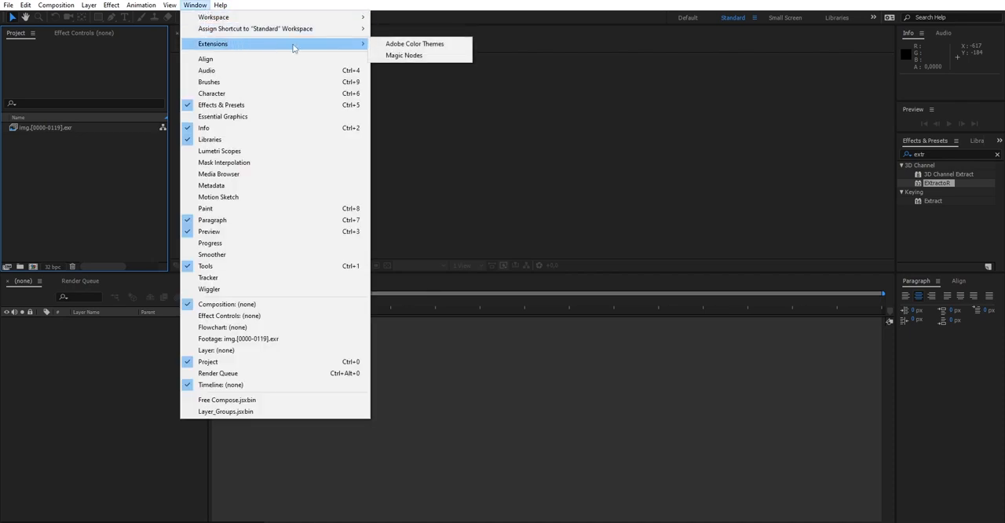
click(404, 56)
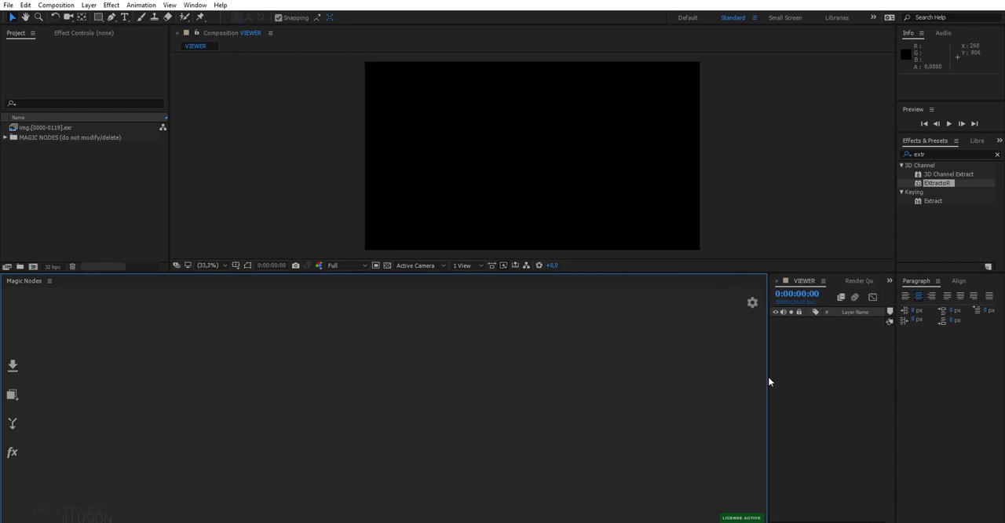
mouse_move(161, 314)
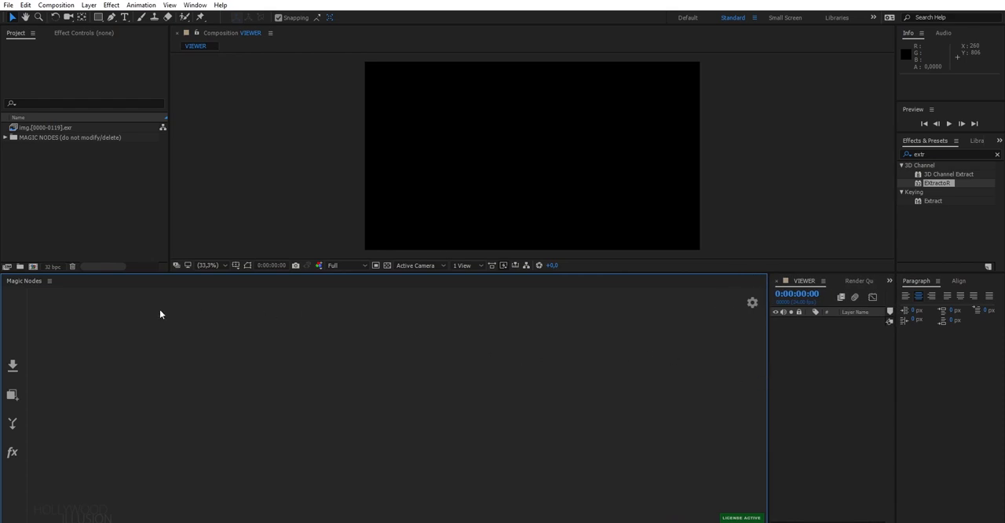
mouse_move(12, 366)
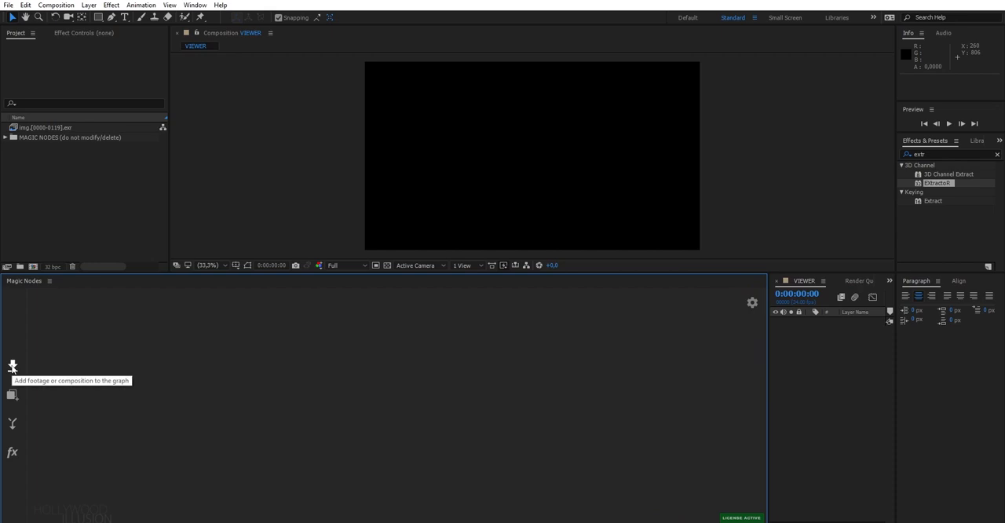
mouse_move(12, 395)
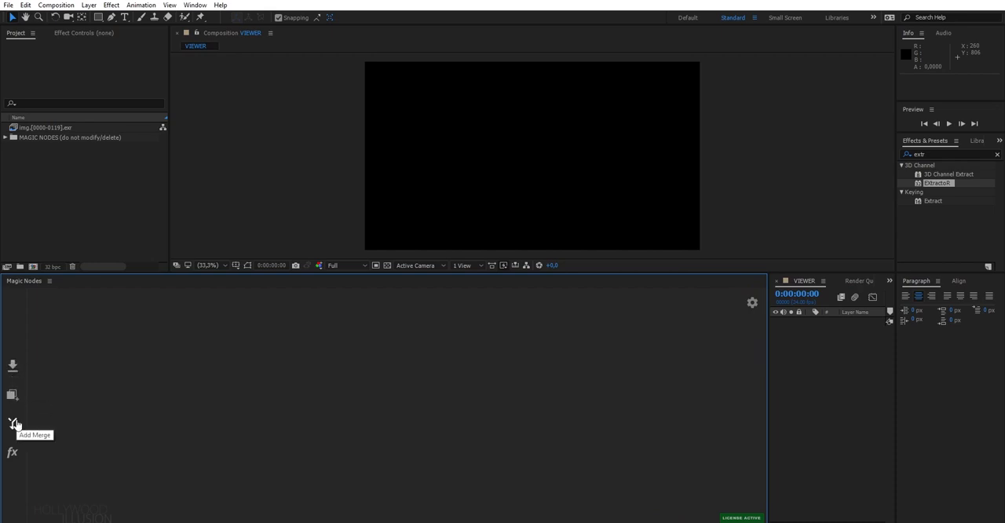
mouse_move(13, 451)
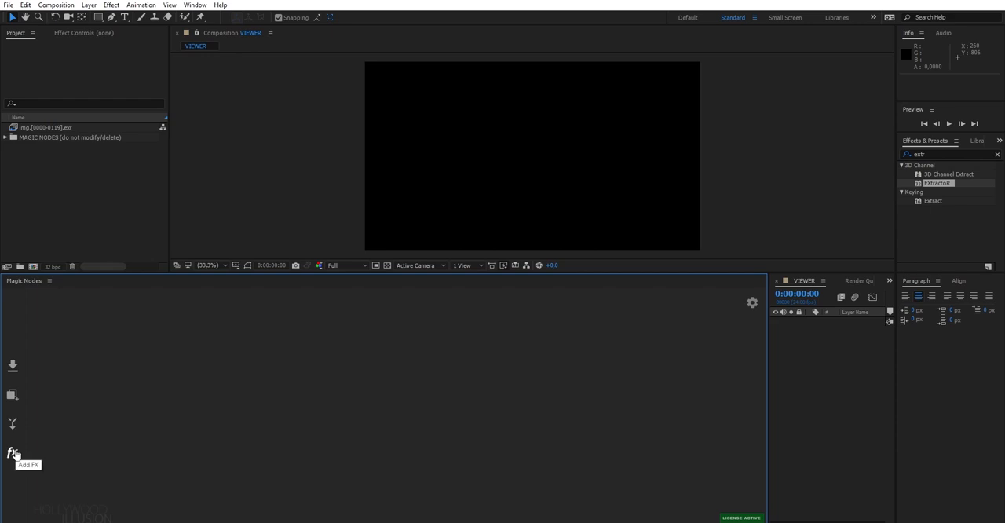
mouse_move(715, 301)
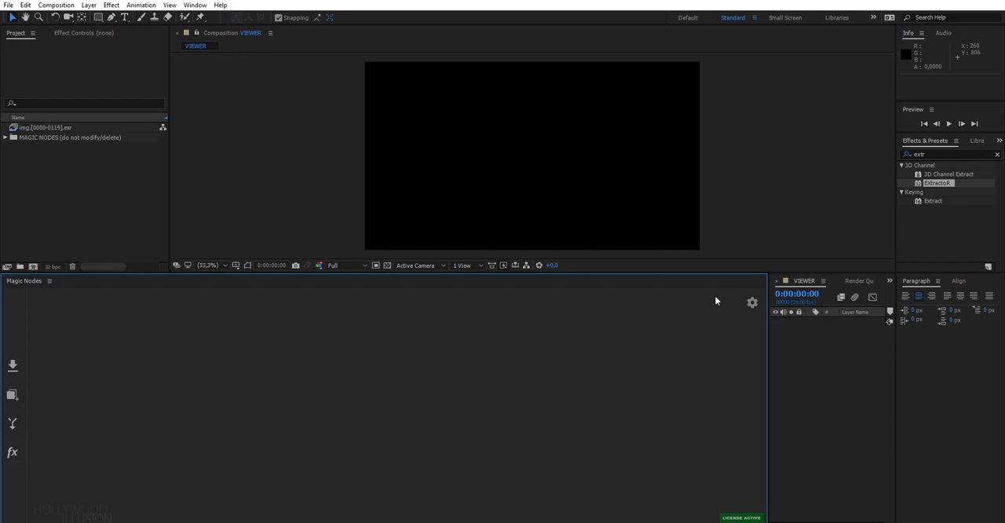
click(751, 302)
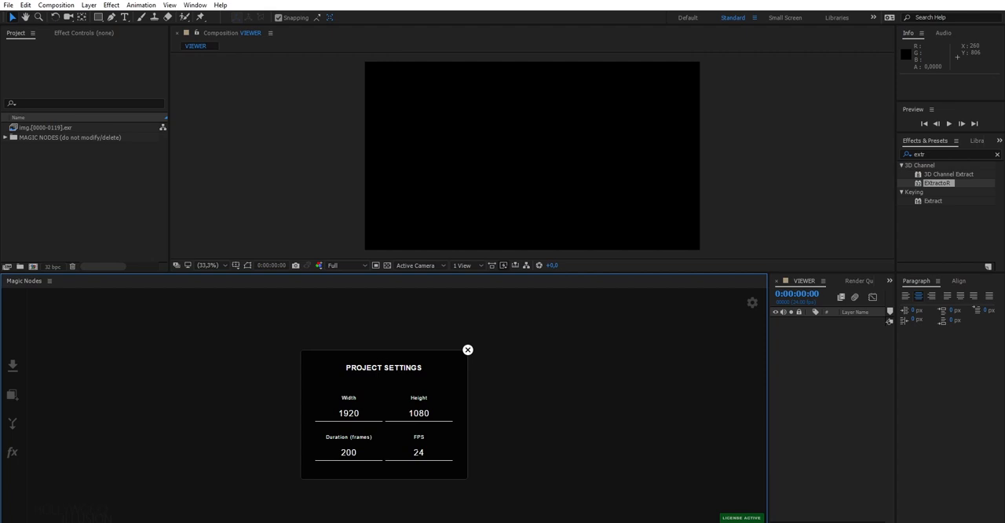
- Match the project size to the EXR footage (1920×800) and edit the frame duration
click(47, 128)
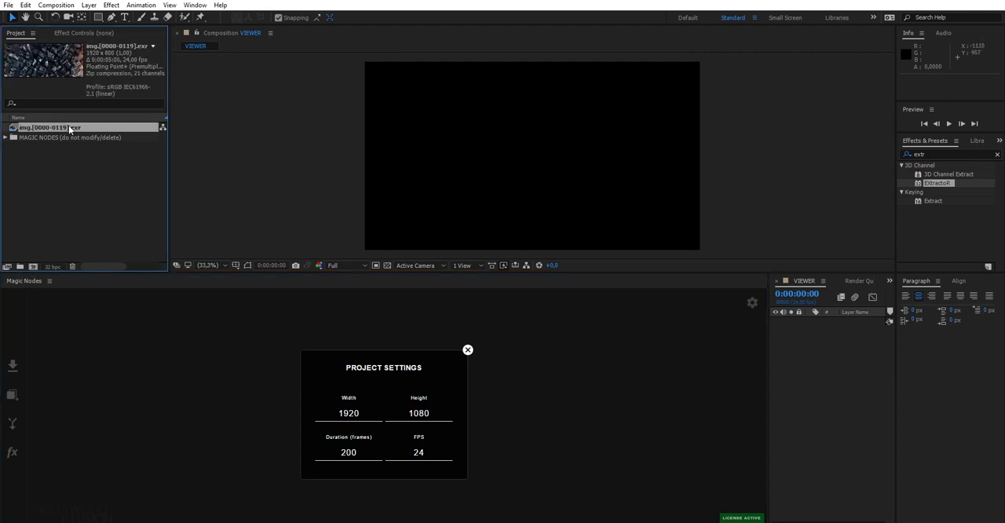
click(418, 413)
text(800)
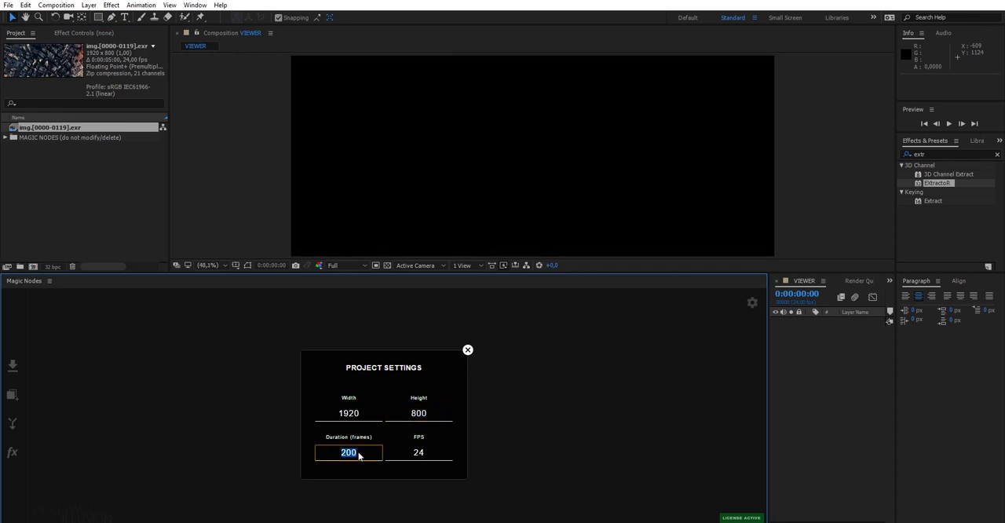
click(467, 349)
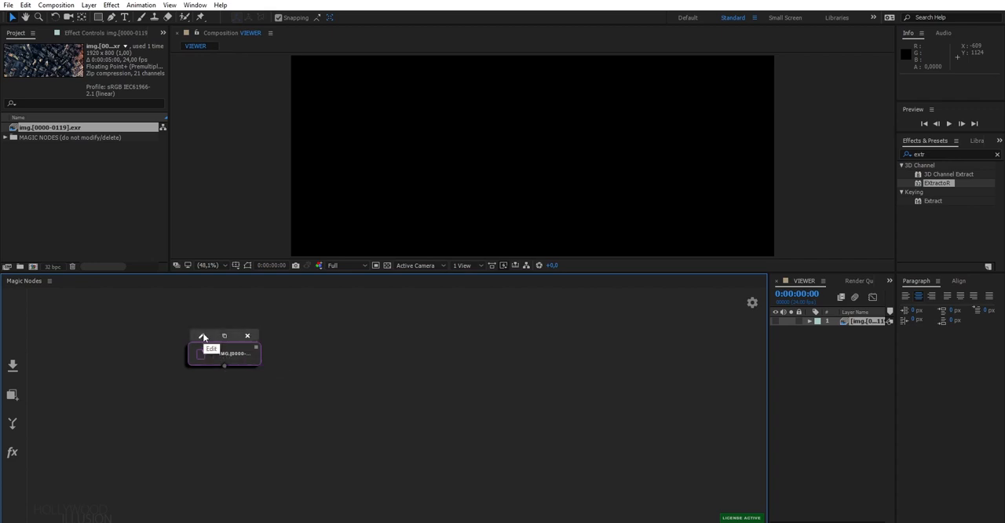
- Add a test SOLID node and inspect its settings
click(203, 337)
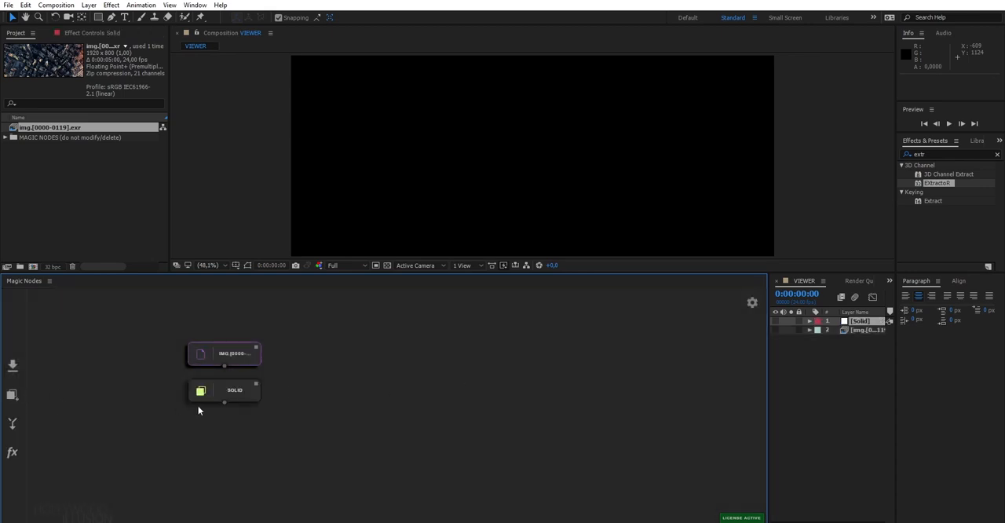
double_click(224, 390)
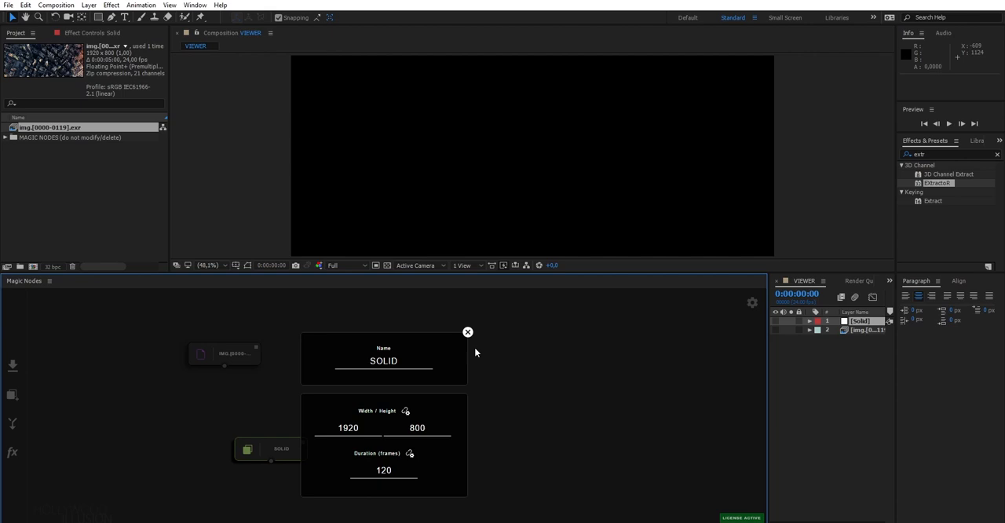
click(467, 332)
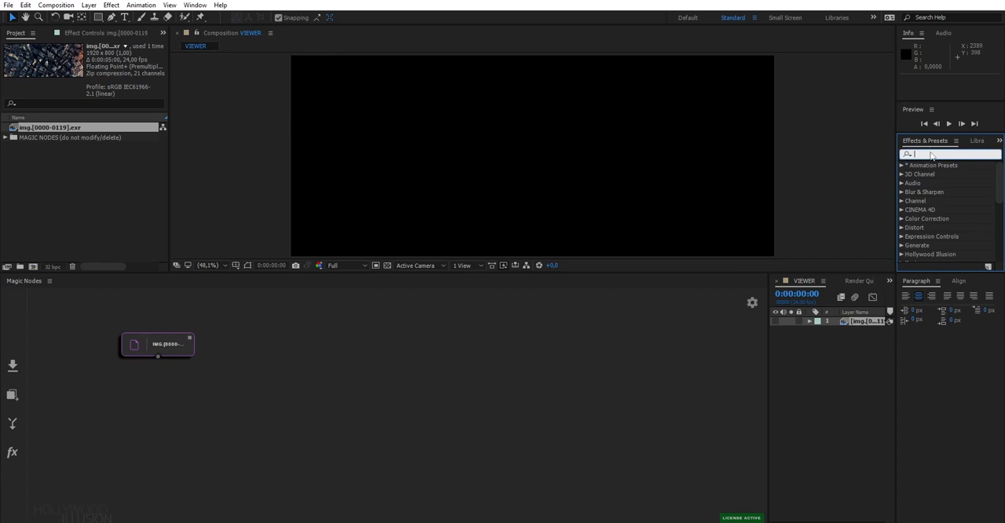
- Apply EXtractoR, rename the node BEAUTY, and assign SelfIllumination and Z channels to duplicates
text(extr)
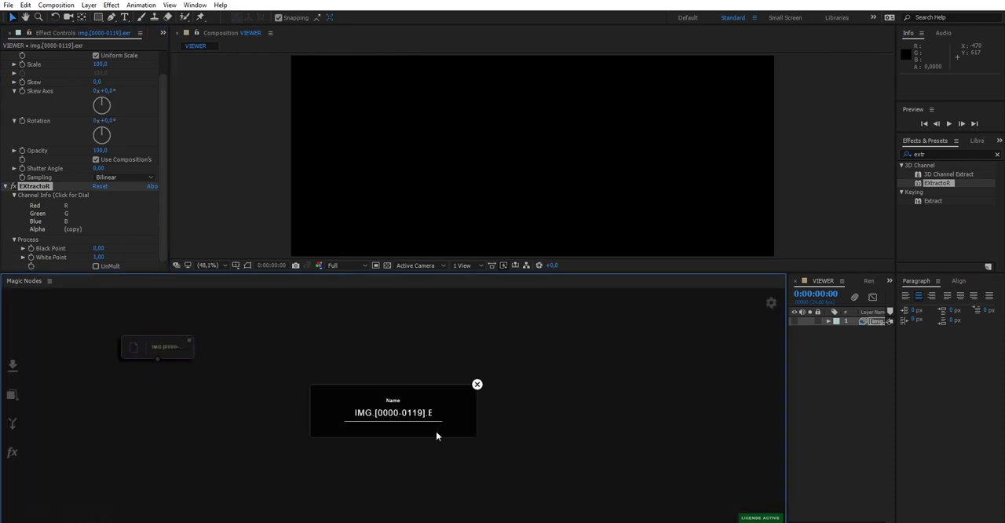
text(BEAUTY)
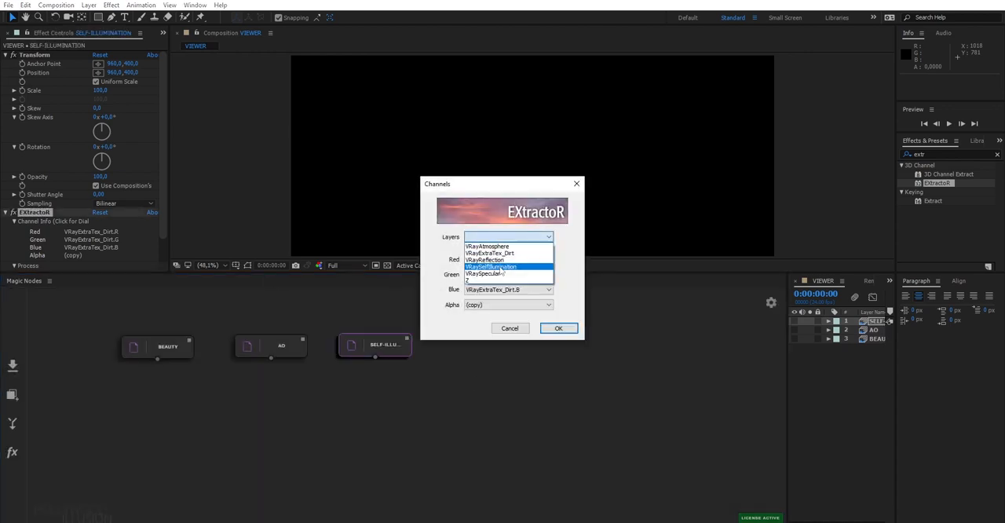
click(559, 328)
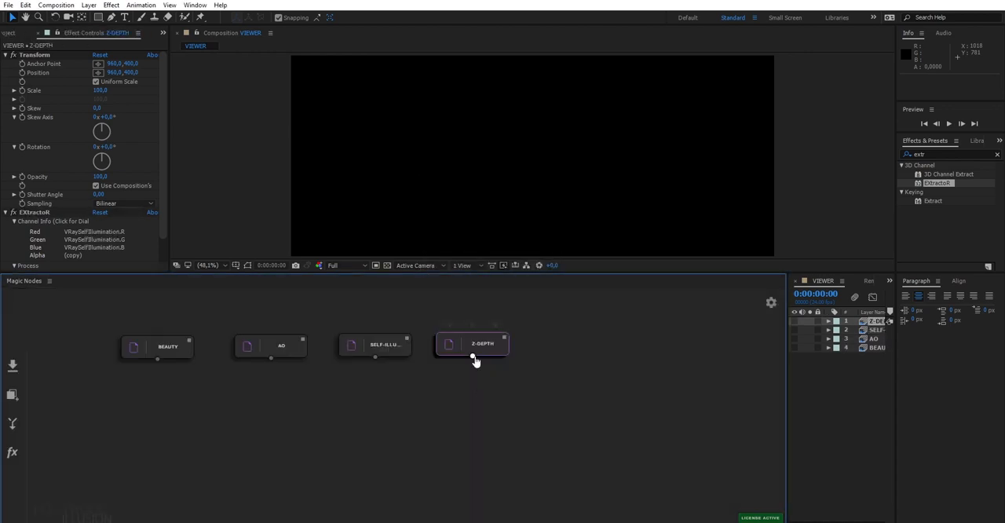
double_click(472, 344)
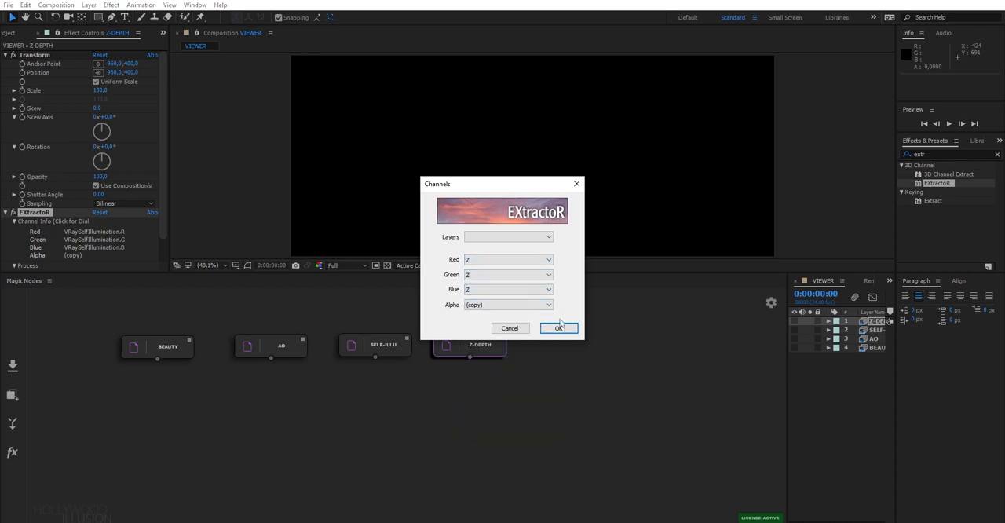
click(558, 328)
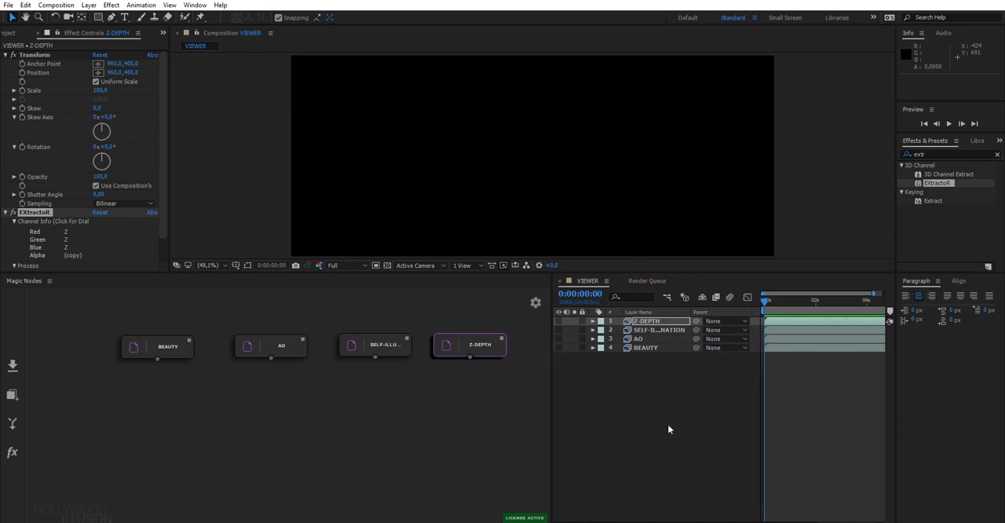
mouse_move(707, 407)
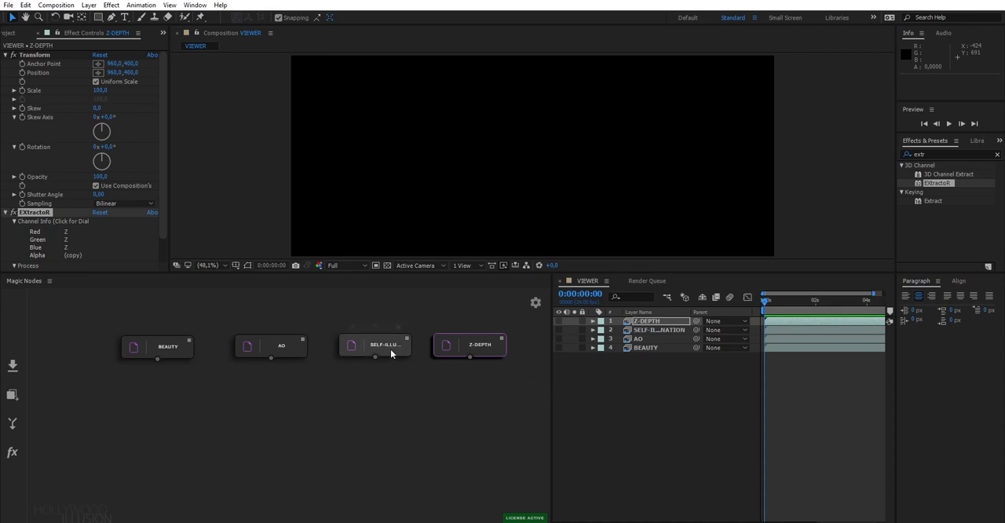
- Preview the BEAUTY and CLOUDS outputs in the viewer and add a MERGE node
click(270, 345)
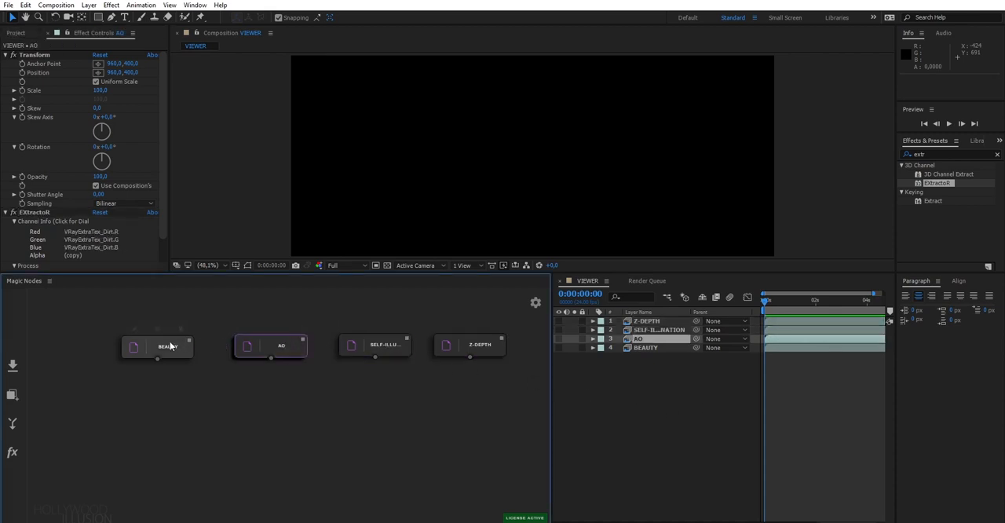
click(156, 347)
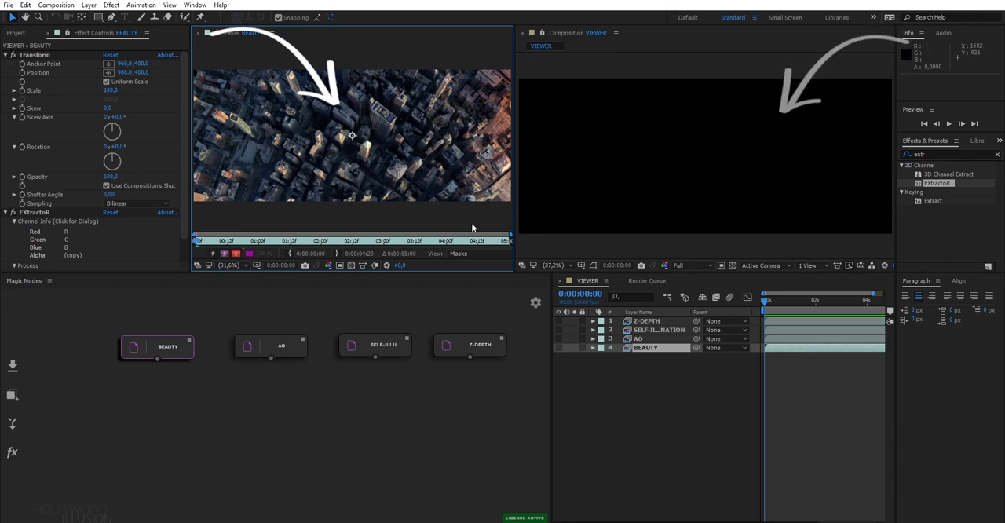
mouse_move(622, 196)
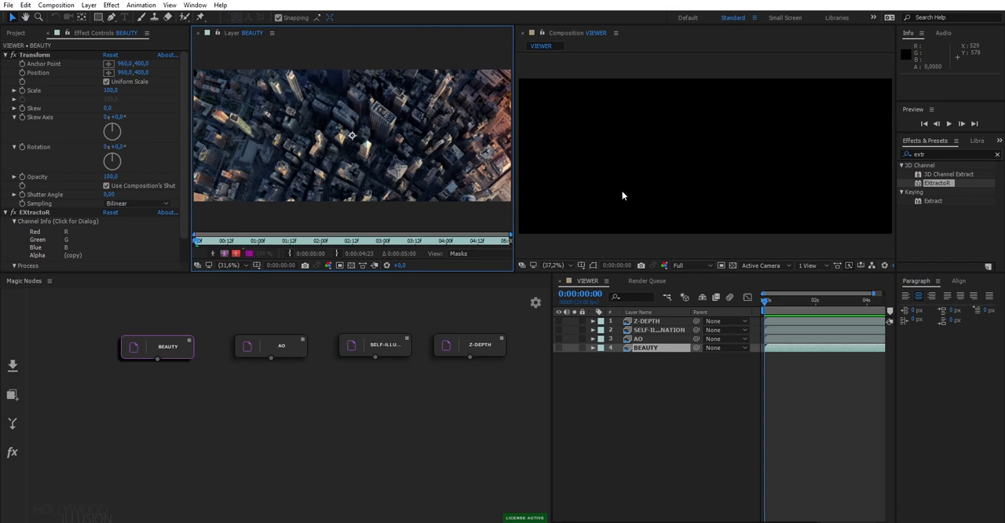
mouse_move(453, 252)
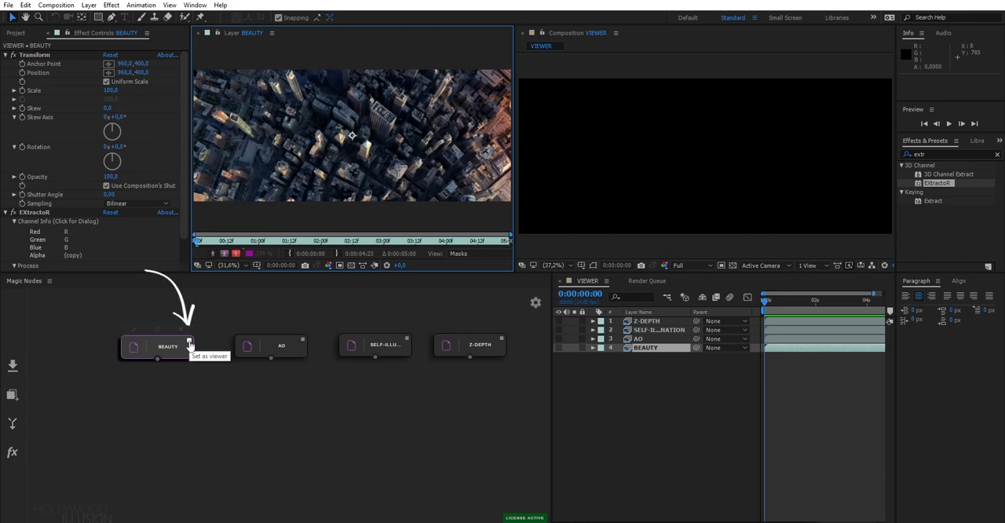
click(189, 340)
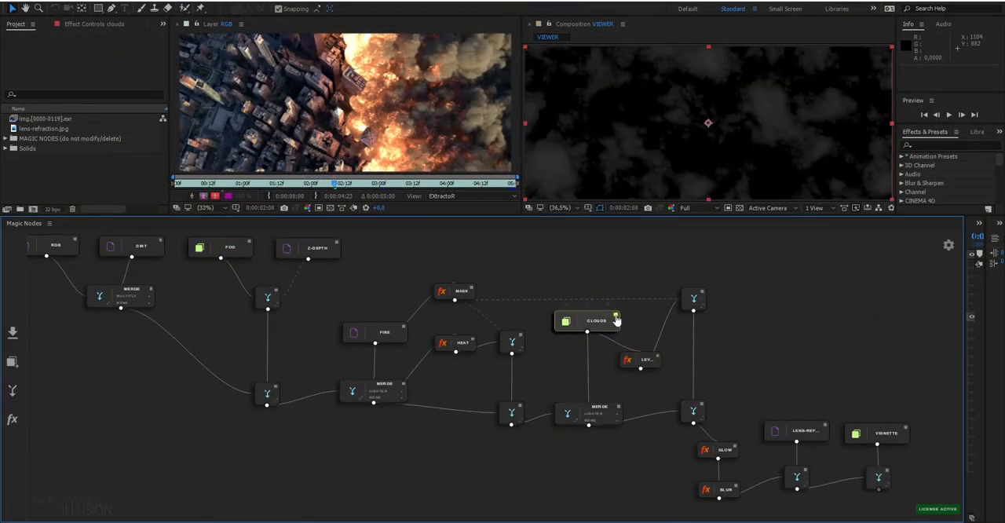
click(384, 331)
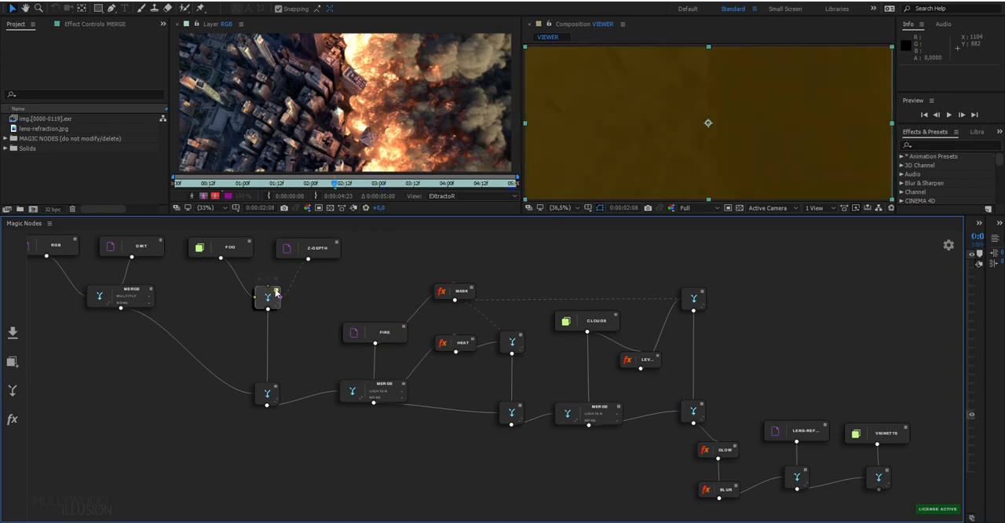
click(149, 290)
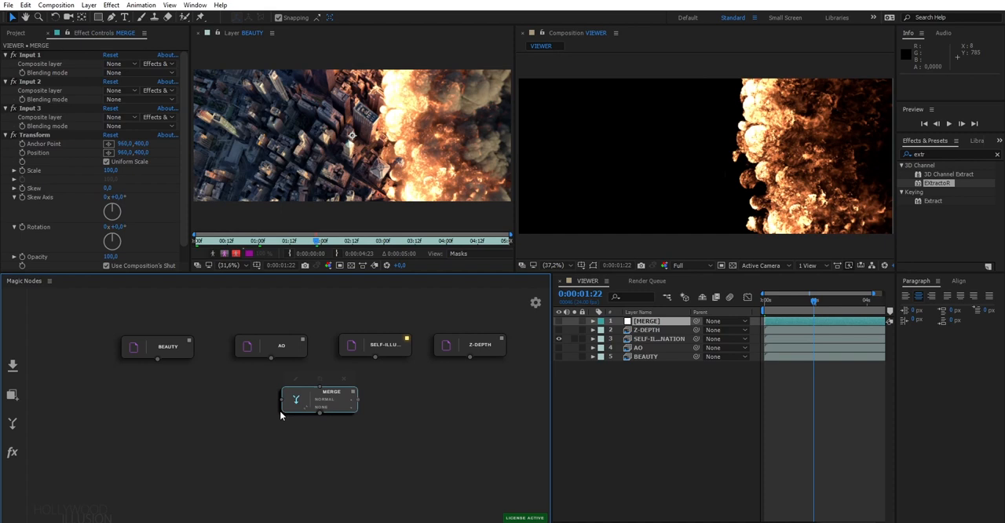
- Place MERGE under BEAUTY, connect AO, compare Linear Burn and Darken, then apply Multiply
drag(319, 399, 210, 407)
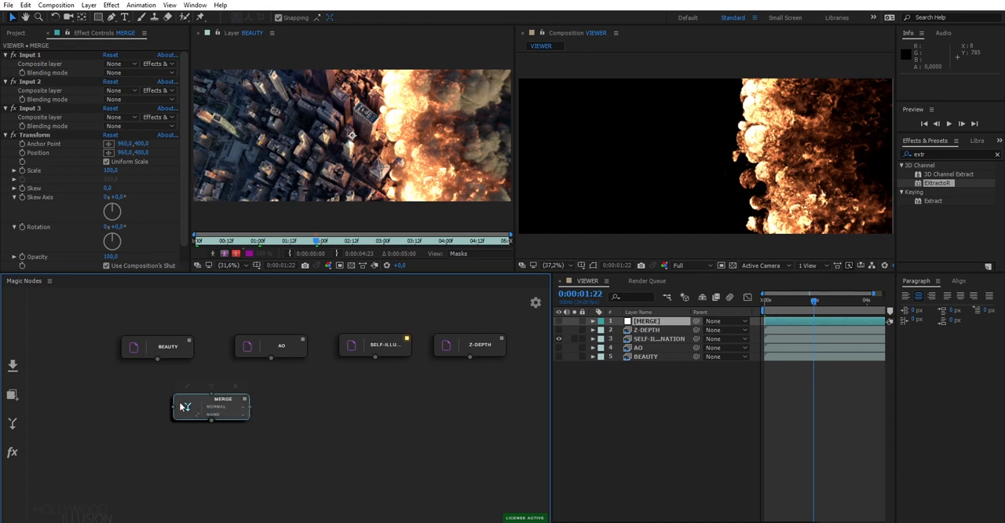
mouse_move(176, 408)
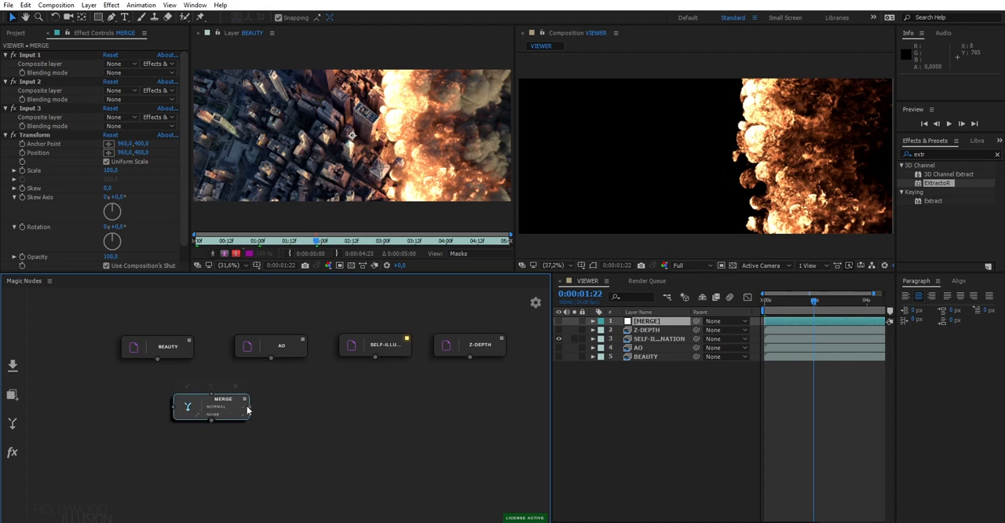
mouse_move(250, 410)
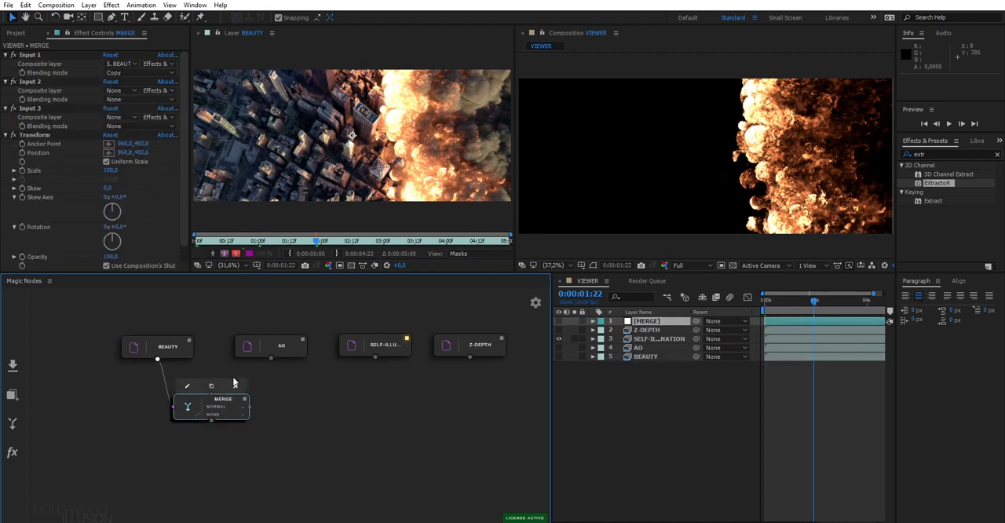
drag(270, 358, 211, 393)
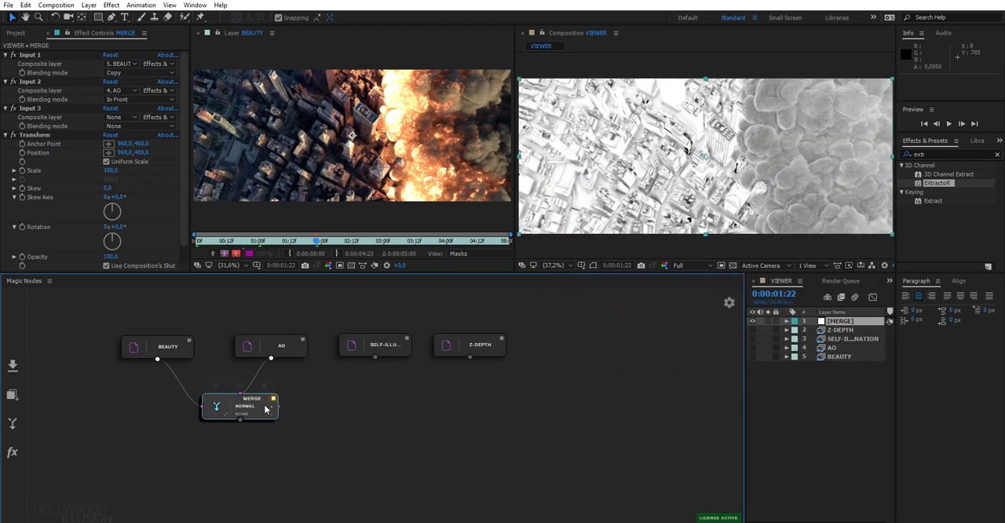
click(245, 406)
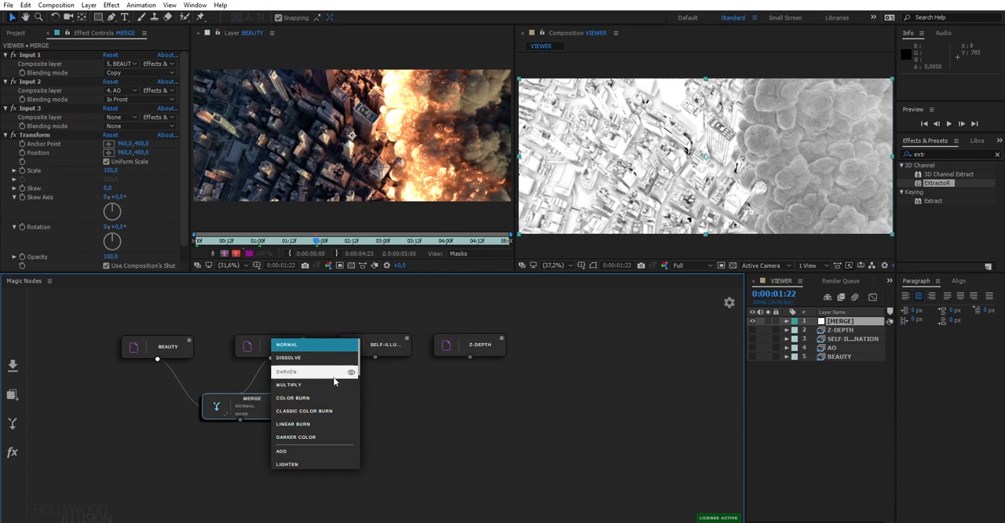
click(289, 384)
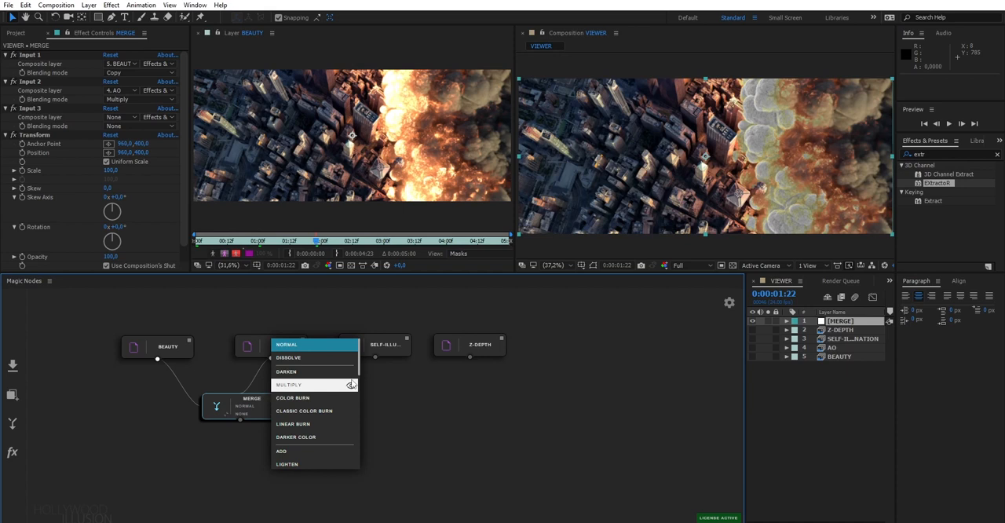
click(293, 398)
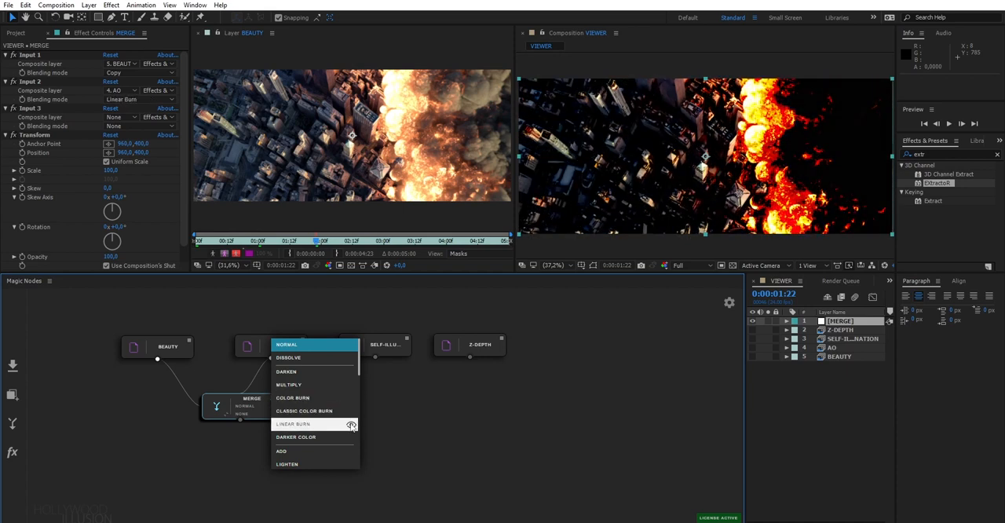
click(286, 370)
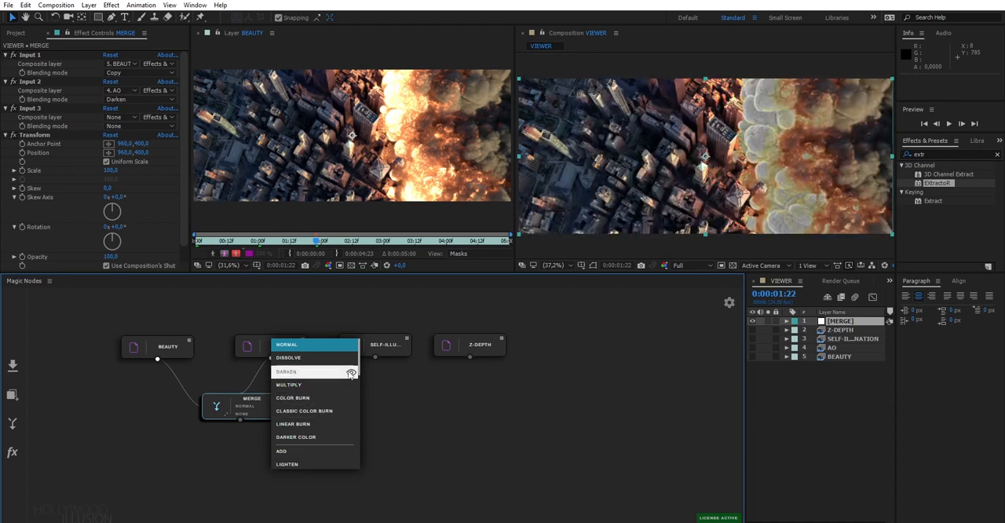
click(288, 384)
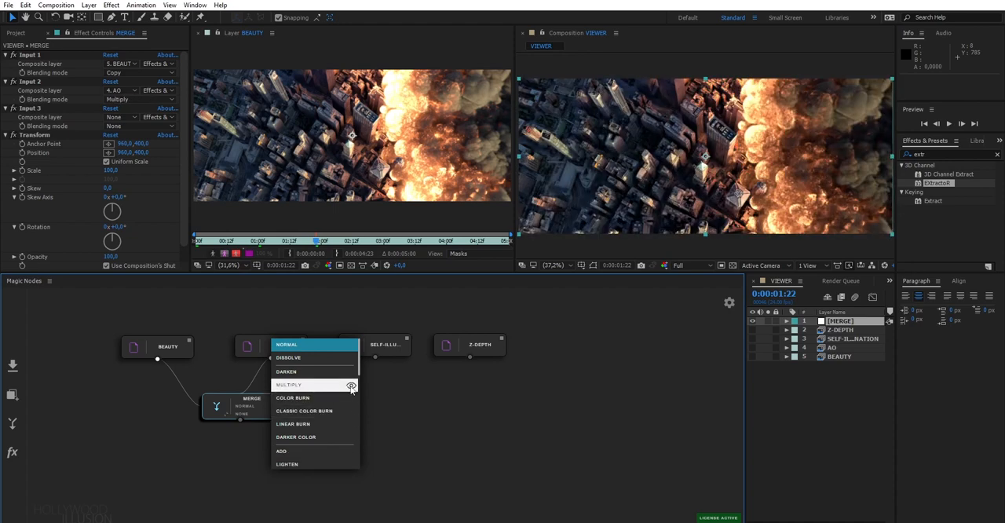
click(288, 384)
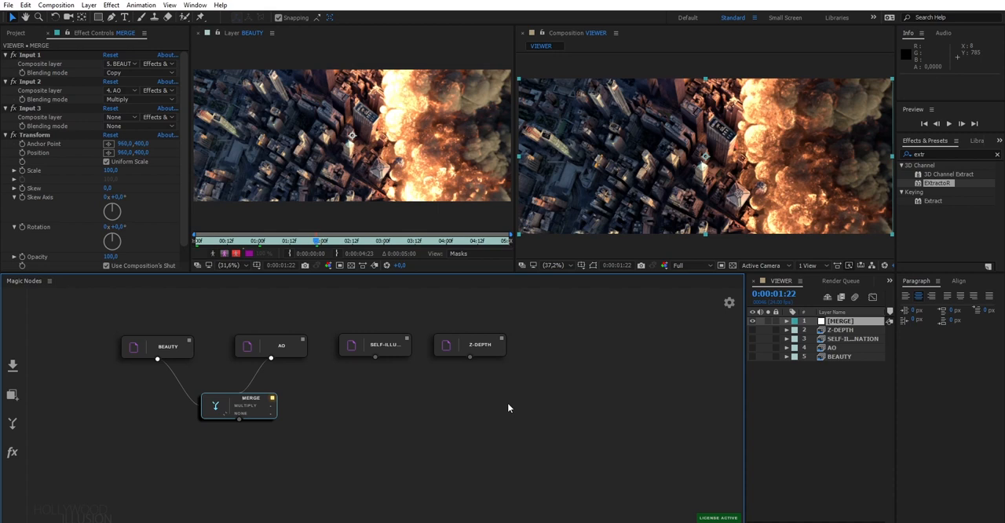
mouse_move(106, 404)
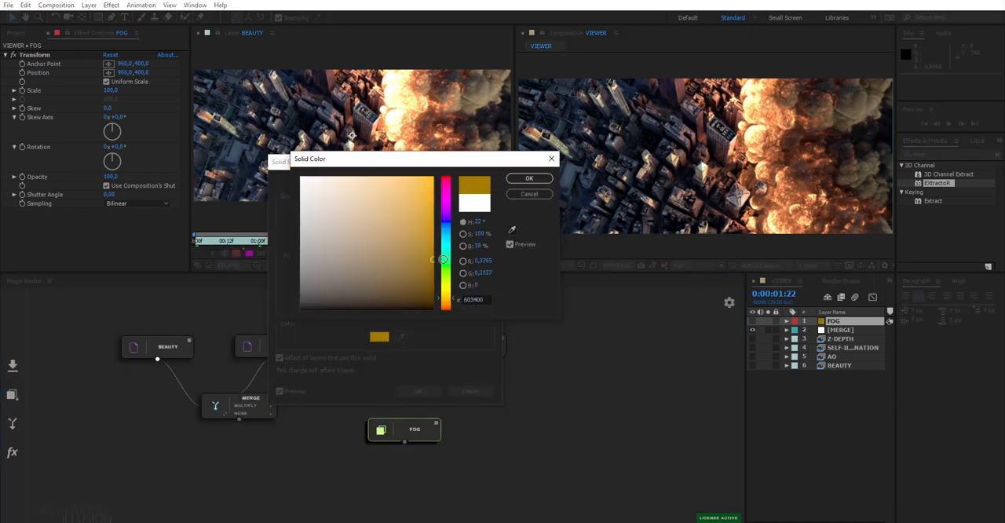
- Confirm the dark yellow FOG colour and nudge the fog MERGE node lower
click(528, 177)
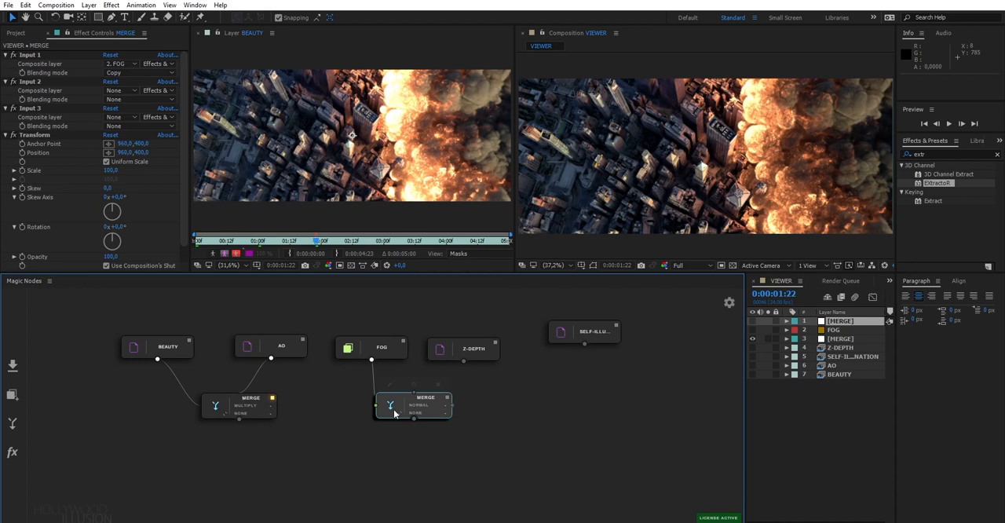
drag(412, 405, 432, 400)
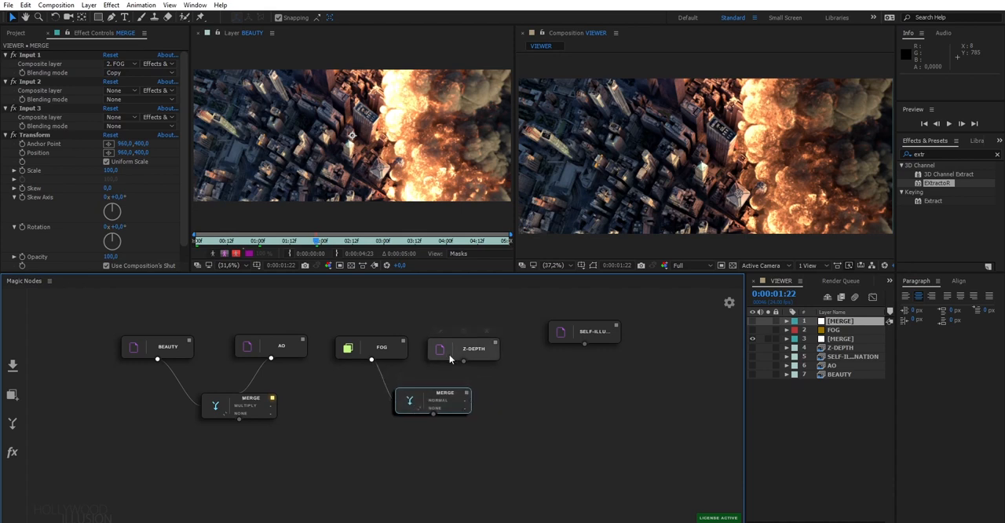
- Use Z-DEPTH as the fog merge's track matte in Luma Inverted mode
click(462, 348)
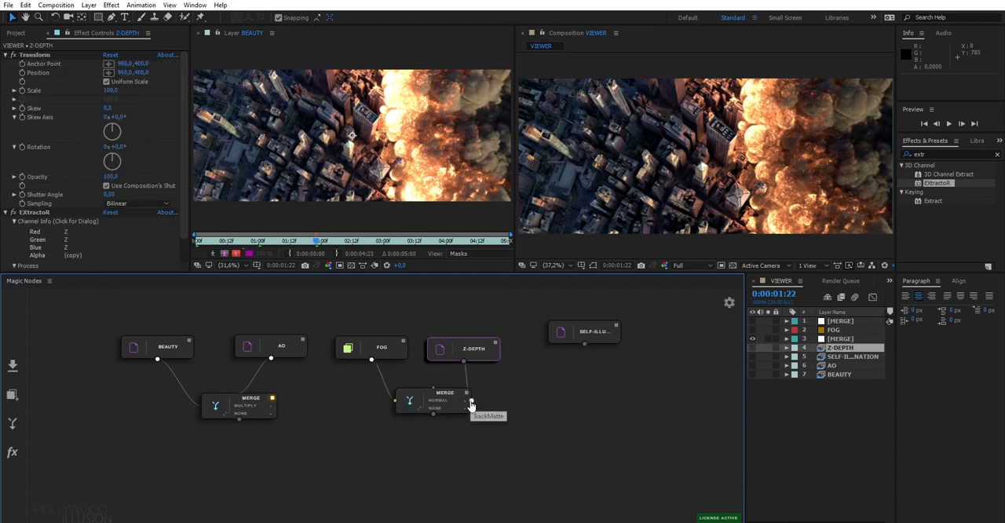
click(469, 402)
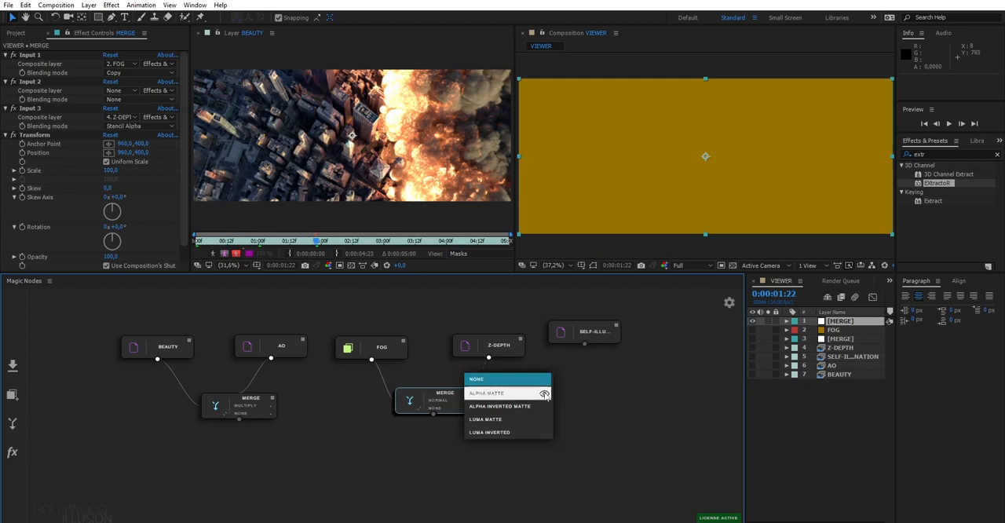
click(489, 431)
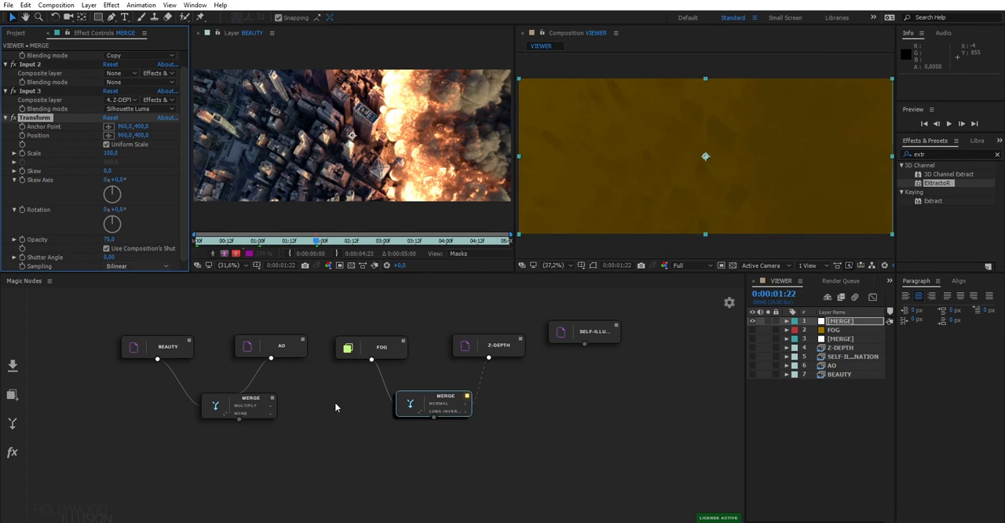
mouse_move(537, 383)
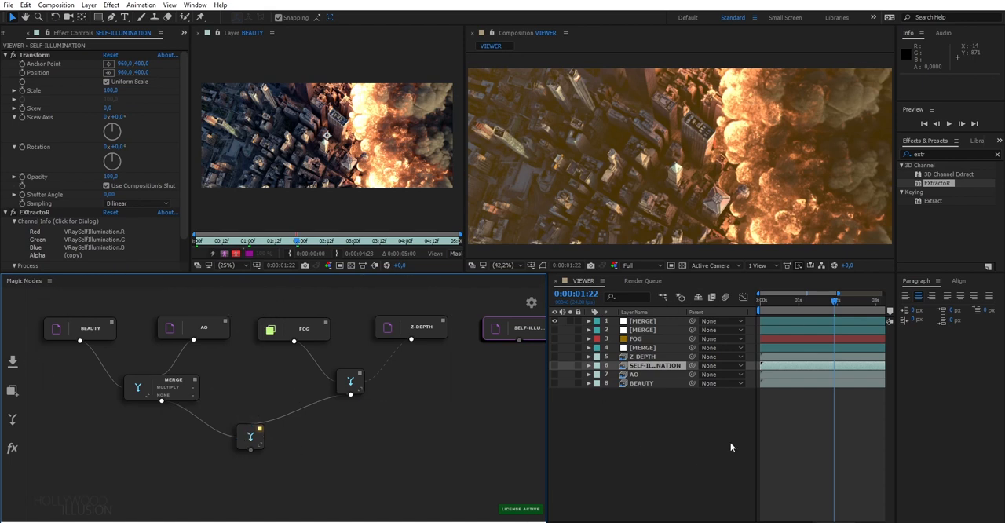
mouse_move(131, 415)
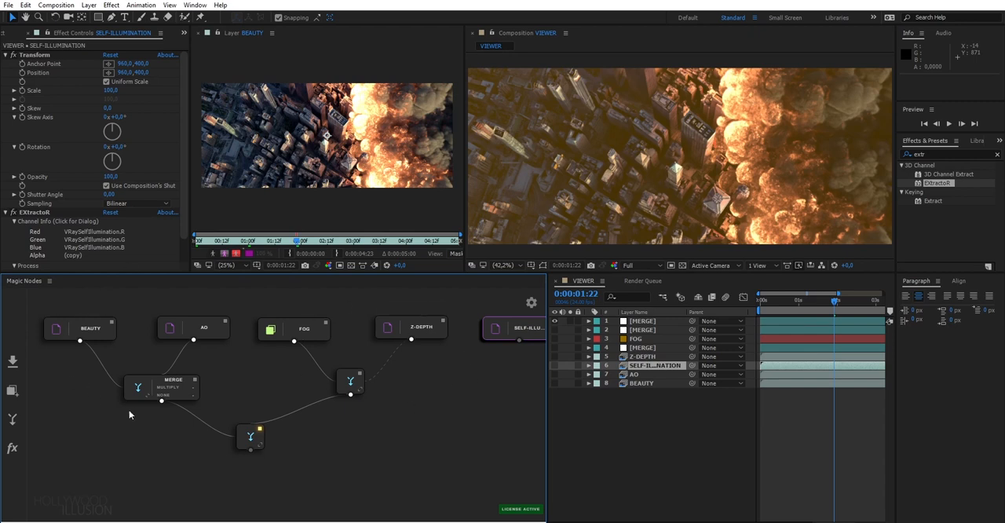
mouse_move(452, 465)
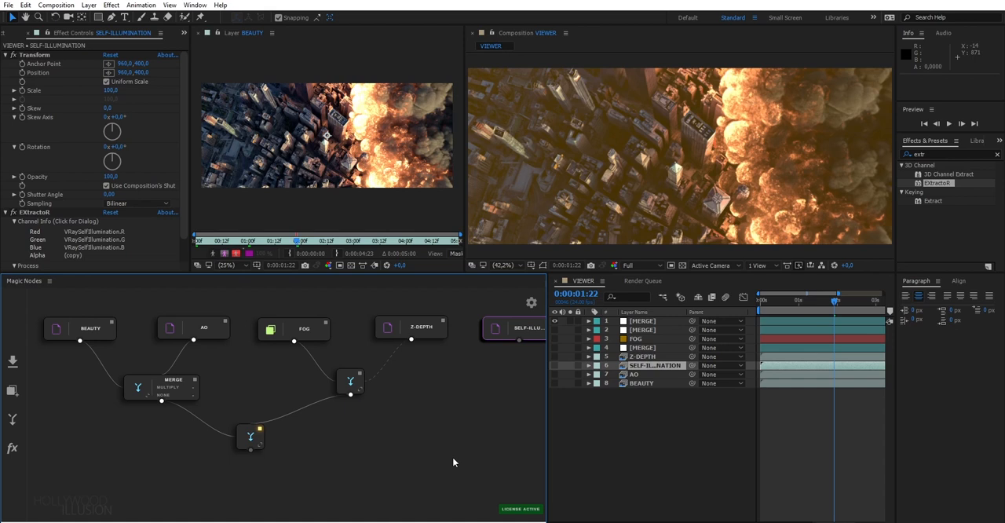
mouse_move(549, 419)
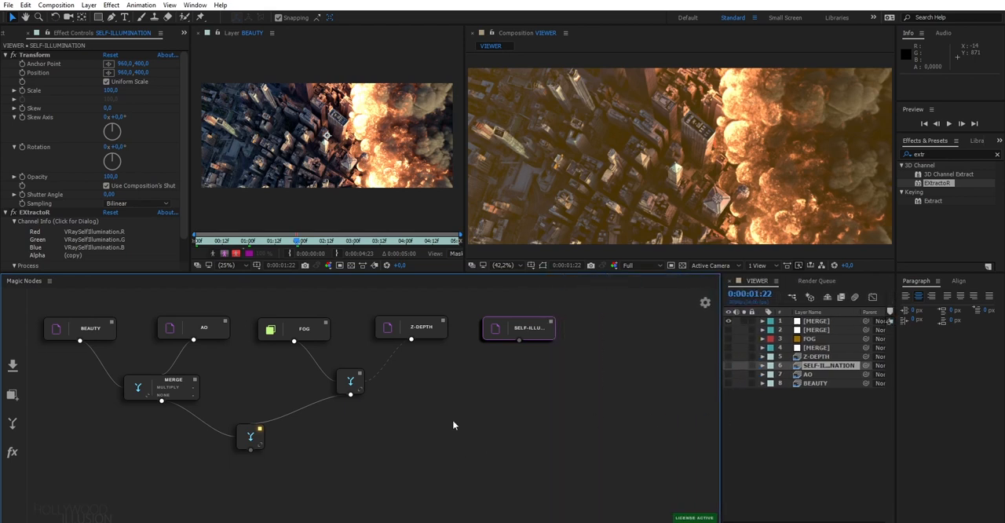
- Select the final MERGE node and dismiss the 8/16-bit warning from Calculations
click(279, 444)
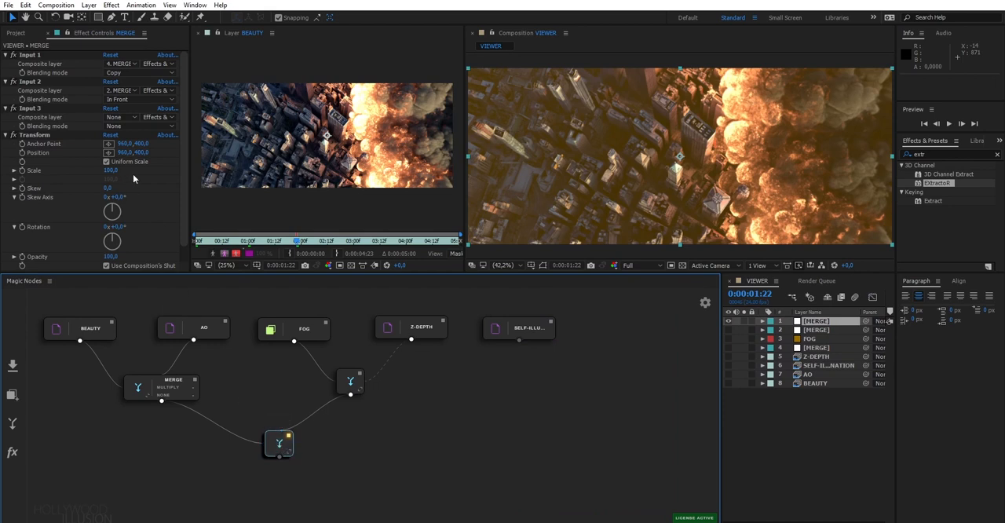
mouse_move(86, 137)
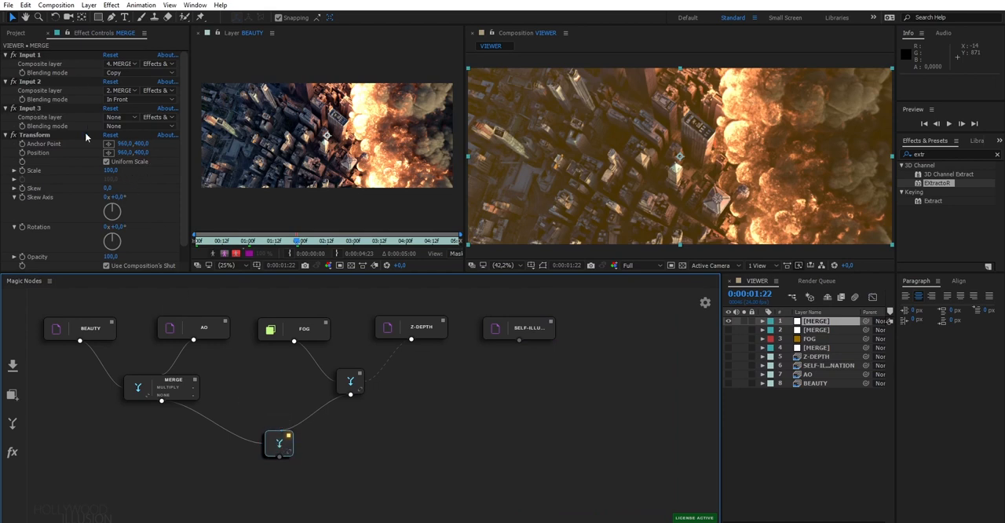
mouse_move(98, 140)
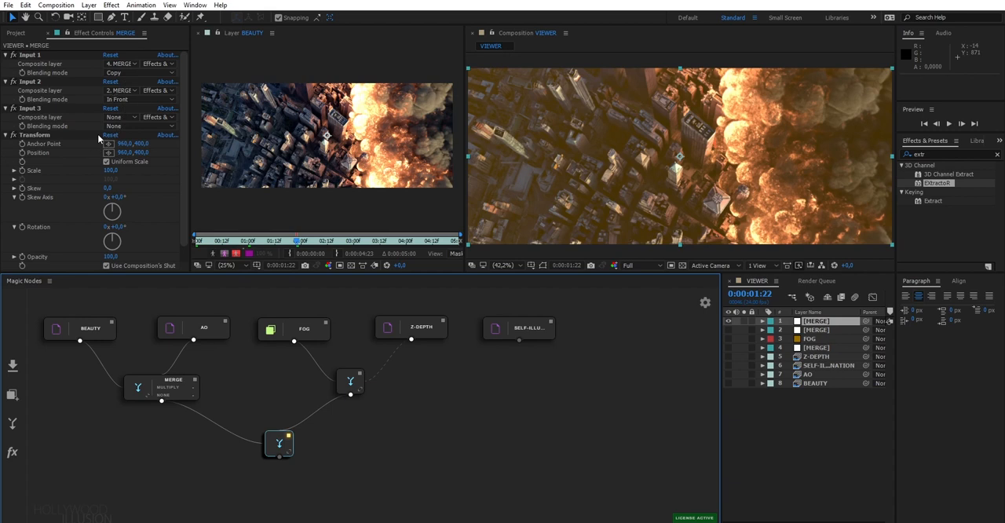
mouse_move(94, 137)
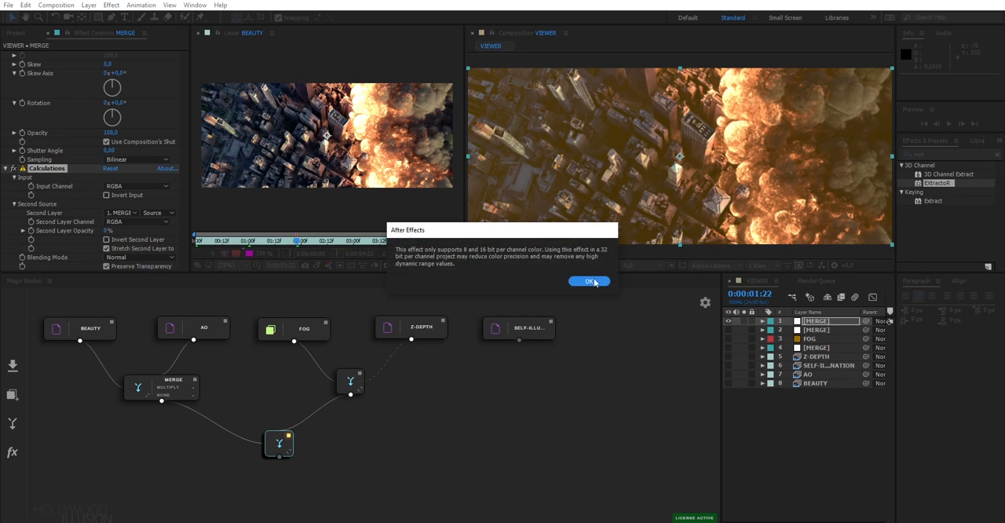
click(589, 281)
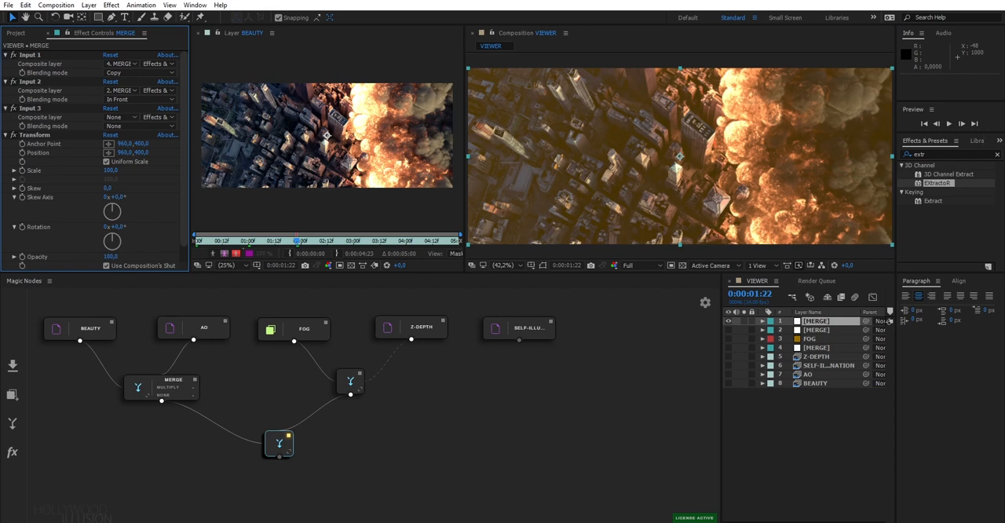
mouse_move(142, 242)
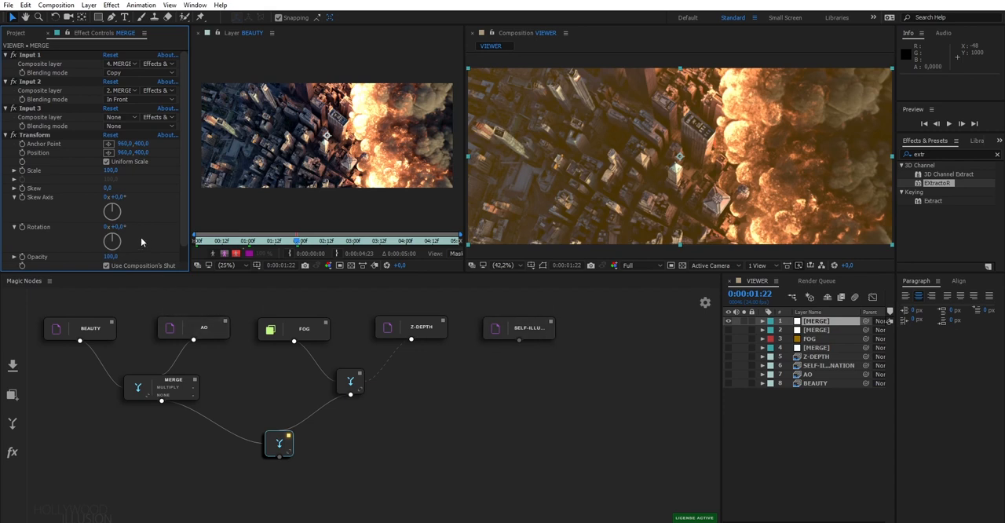
mouse_move(218, 360)
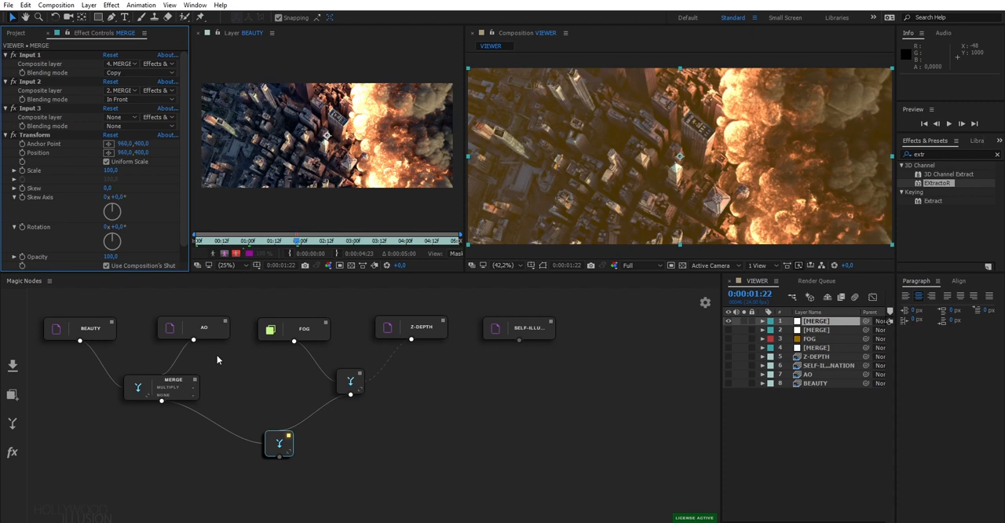
mouse_move(277, 369)
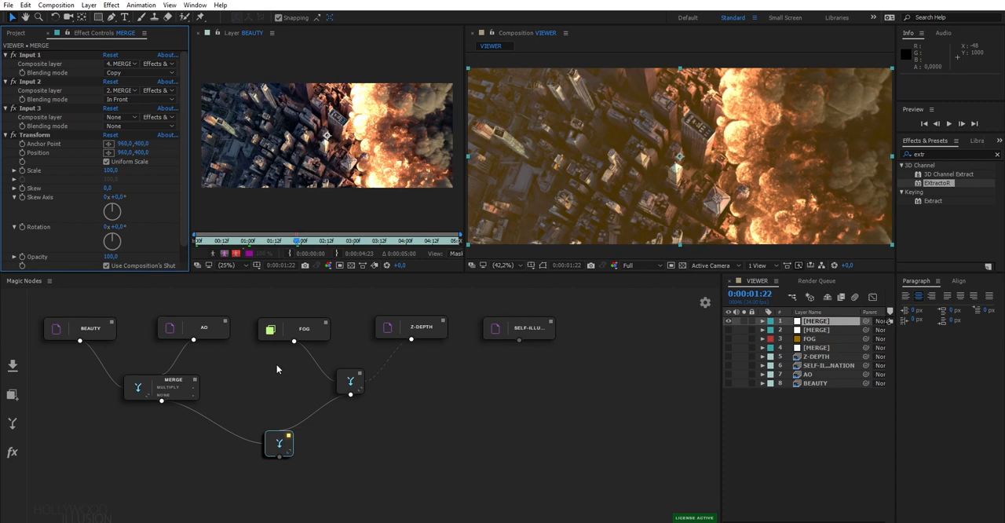
mouse_move(719, 151)
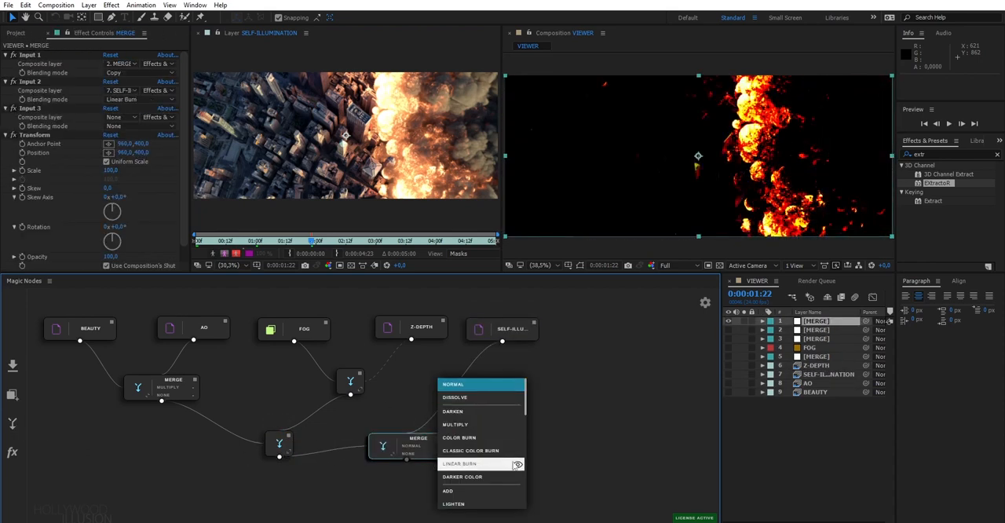
- Set the fire merge to Lighten blending and view the BEAUTY pass alone
click(453, 503)
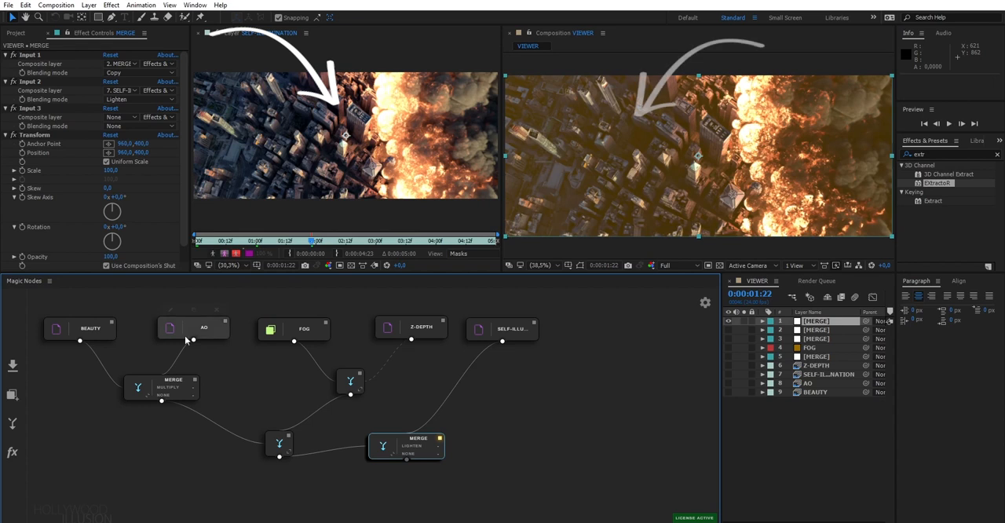
click(79, 328)
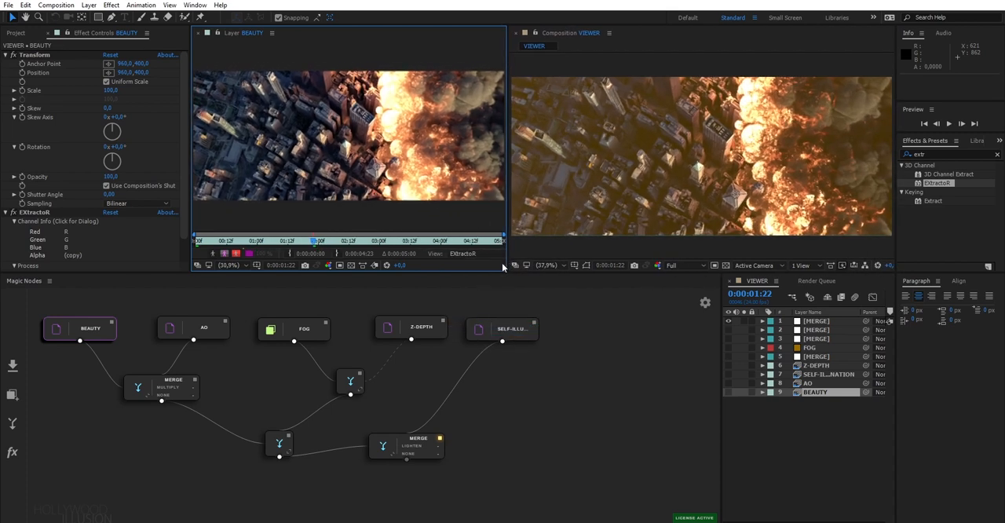
- Select the fire merge and search 'turl' to find Turbulent Displace
click(420, 446)
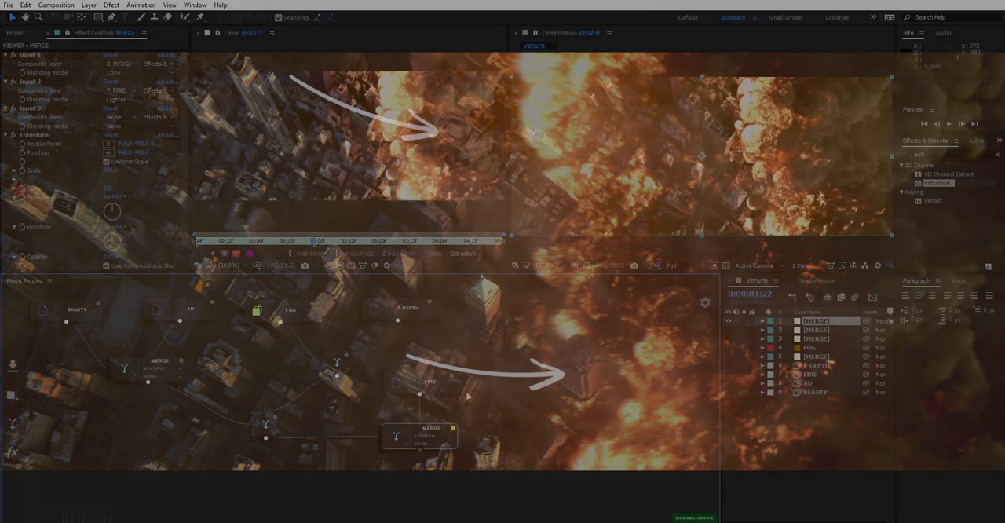
text(turl)
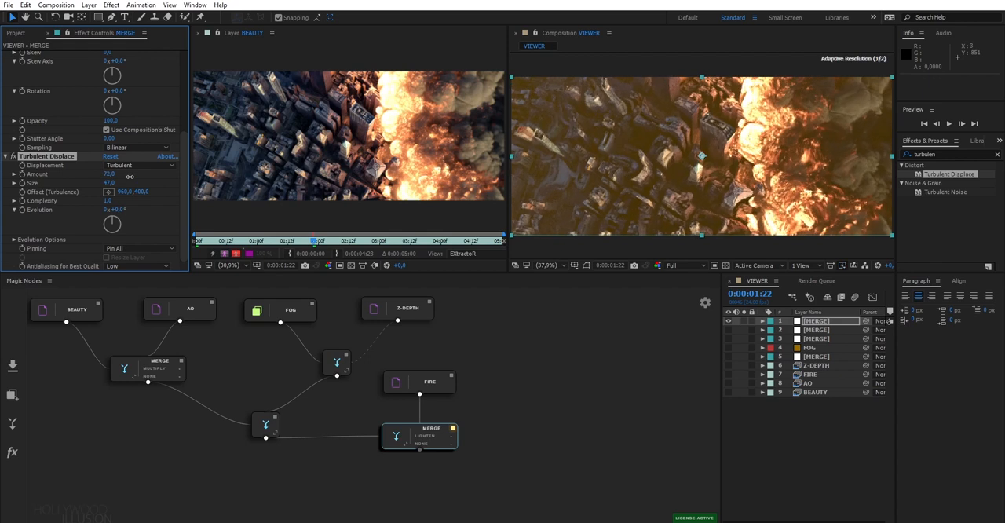
click(429, 381)
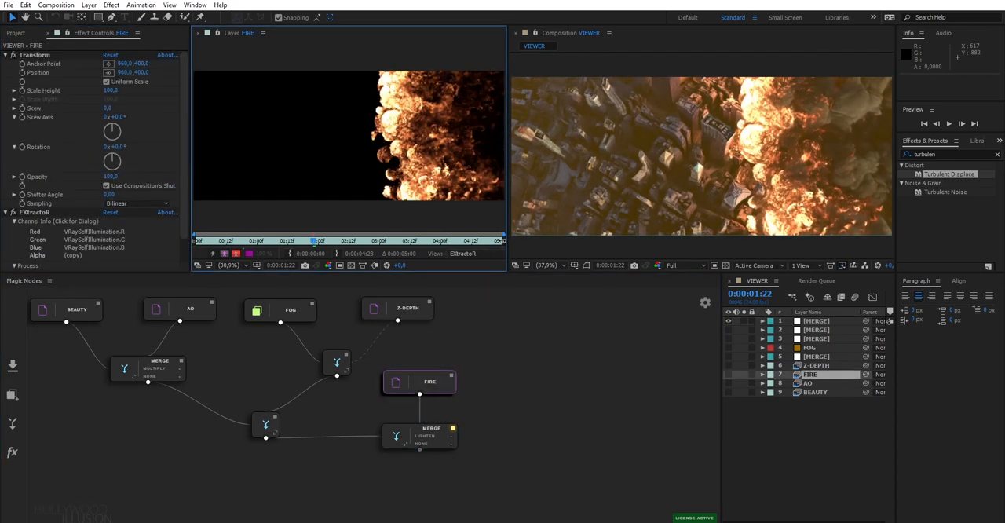
drag(509, 149, 515, 149)
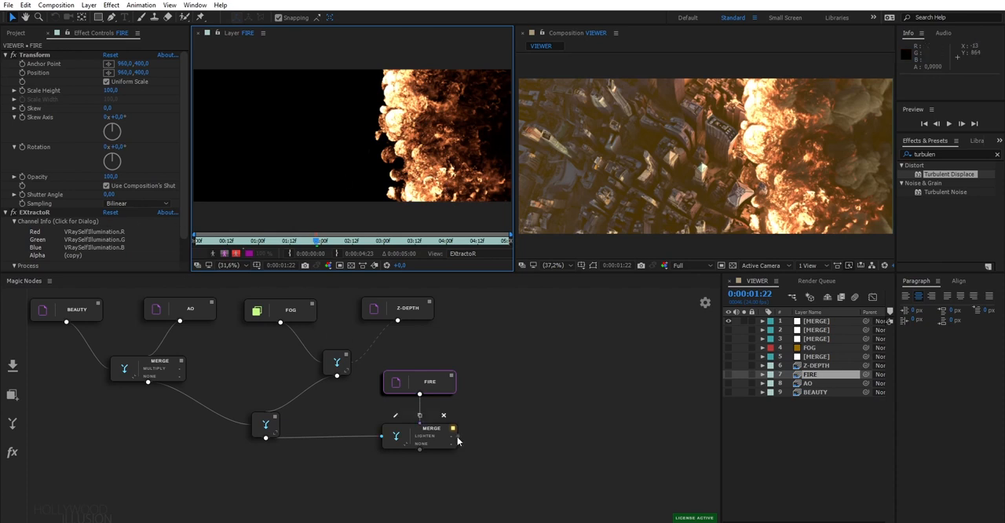
click(430, 428)
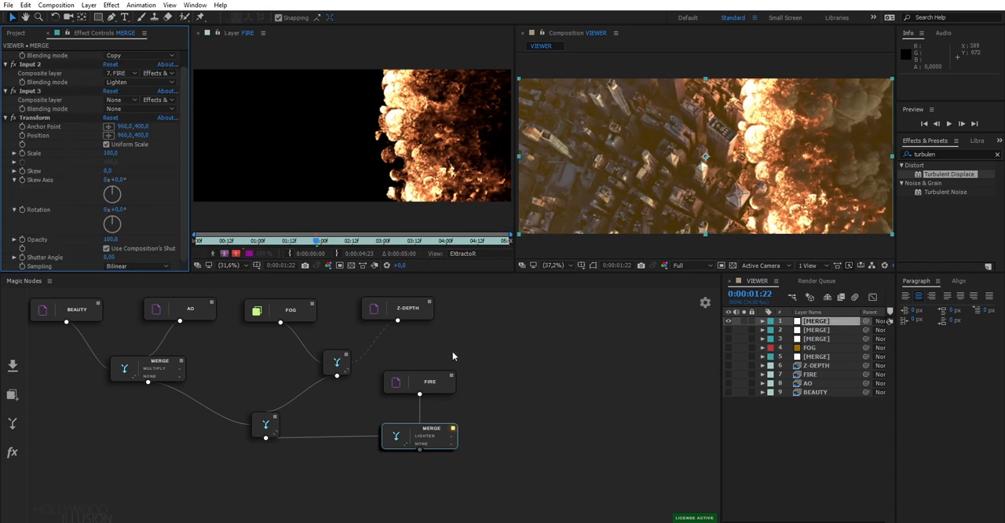
click(418, 383)
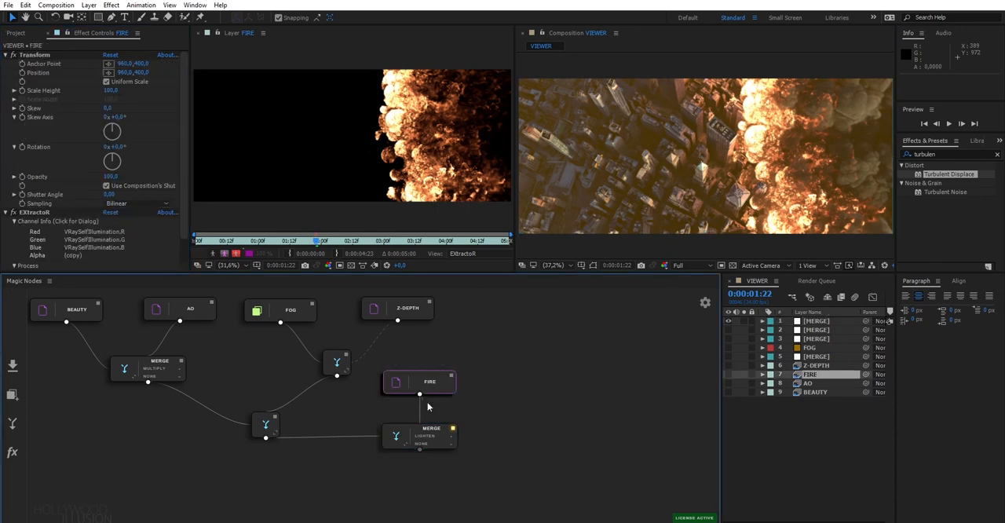
mouse_move(468, 418)
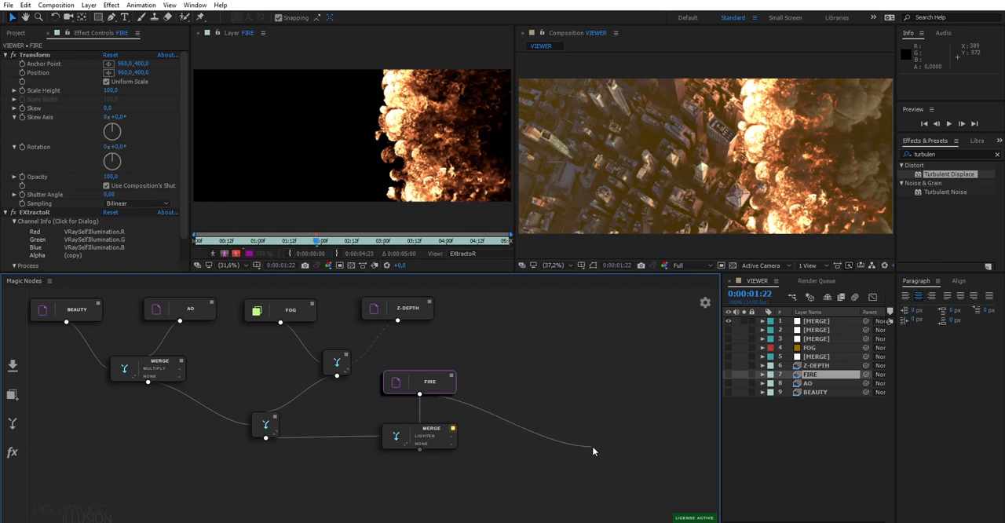
mouse_move(577, 422)
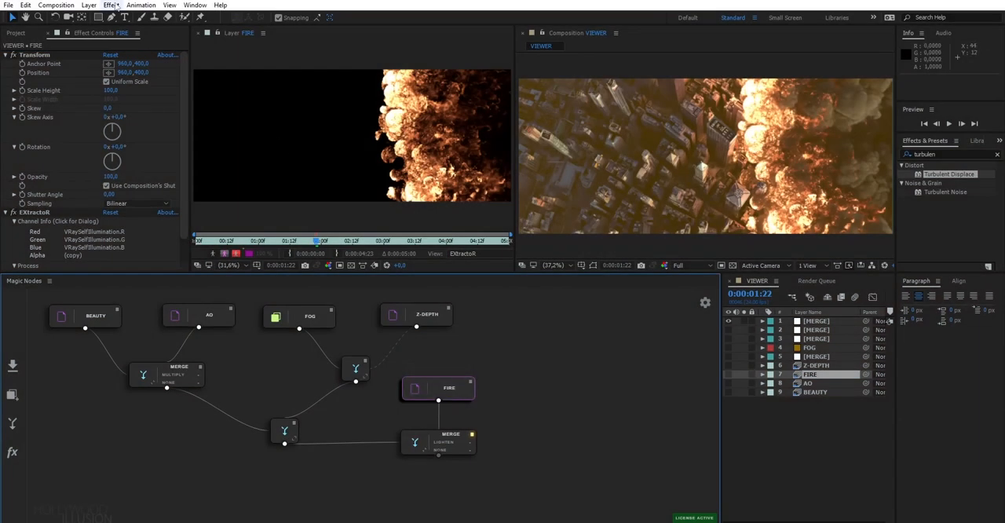
- Add MASK and HEAT Turbulent Displace effect nodes from the Effect menu, plus a Normal merge
click(110, 4)
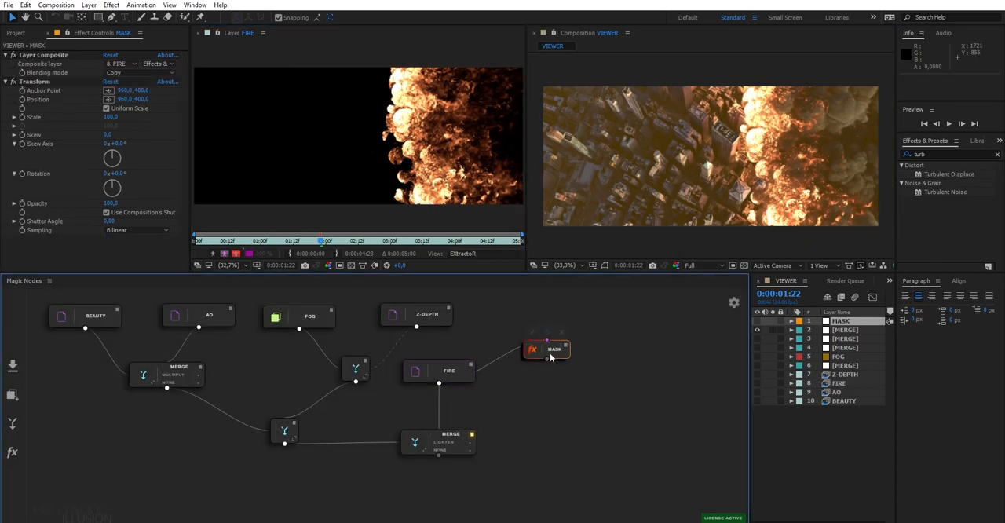
click(110, 6)
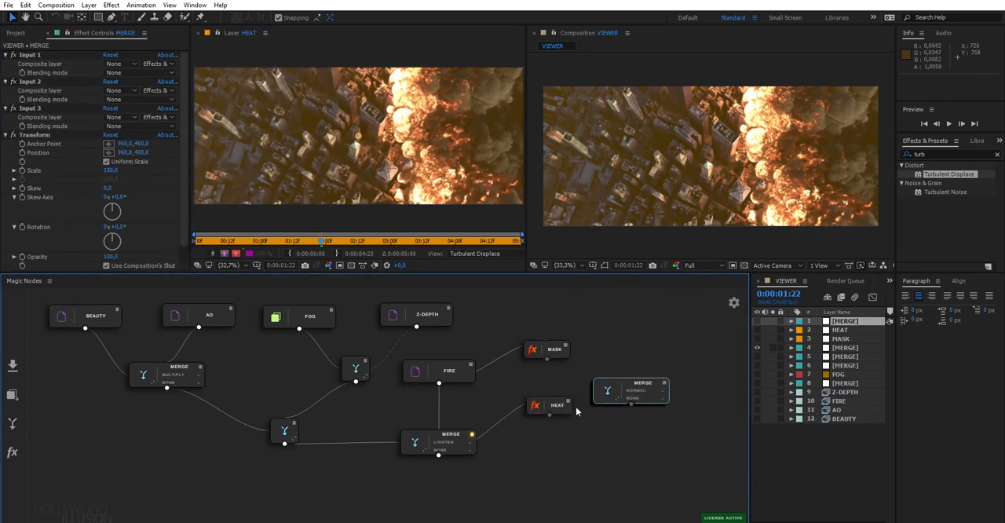
- Connect HEAT to Input 1 and MASK to Input 3 of the new merge node
click(628, 393)
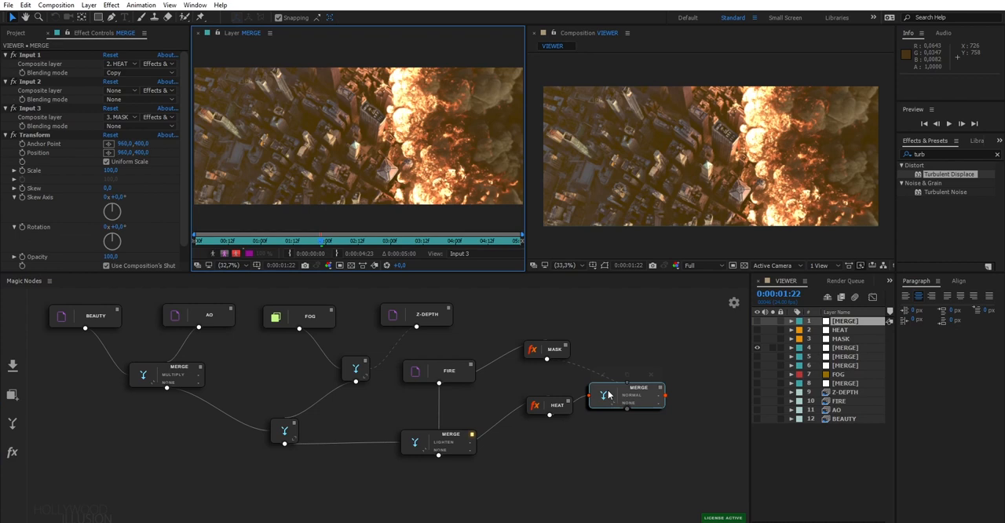
click(630, 394)
text(glow)
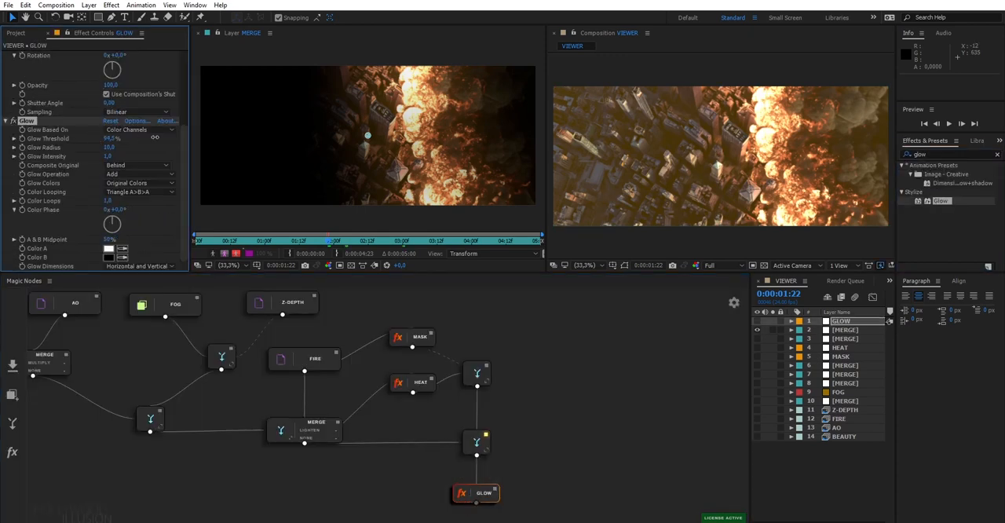
- Apply Glow as a node below the heat merge and bring up Project panel import options
click(138, 165)
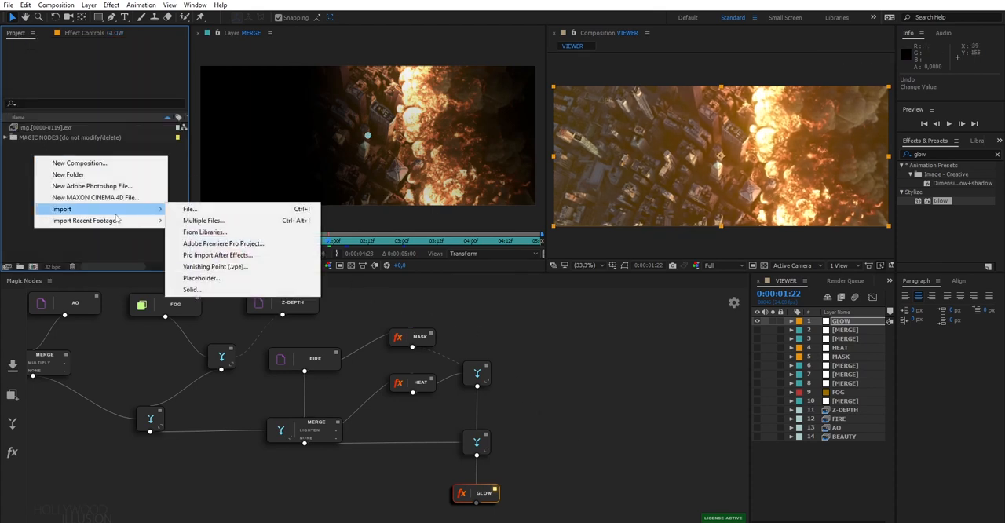
- Import lens-refraction.jpg, Screen it over GLOW, and add a VIGNETTE solid and new merge
click(189, 208)
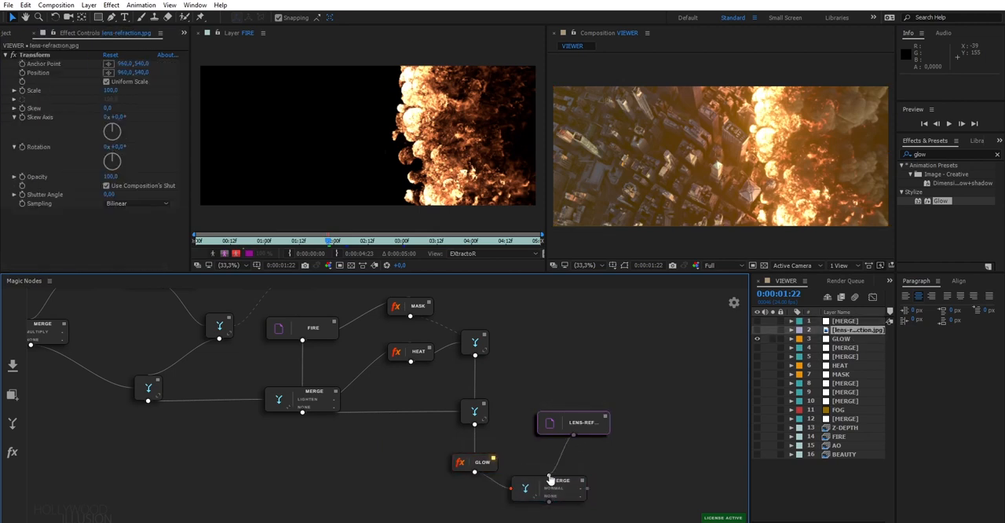
click(554, 494)
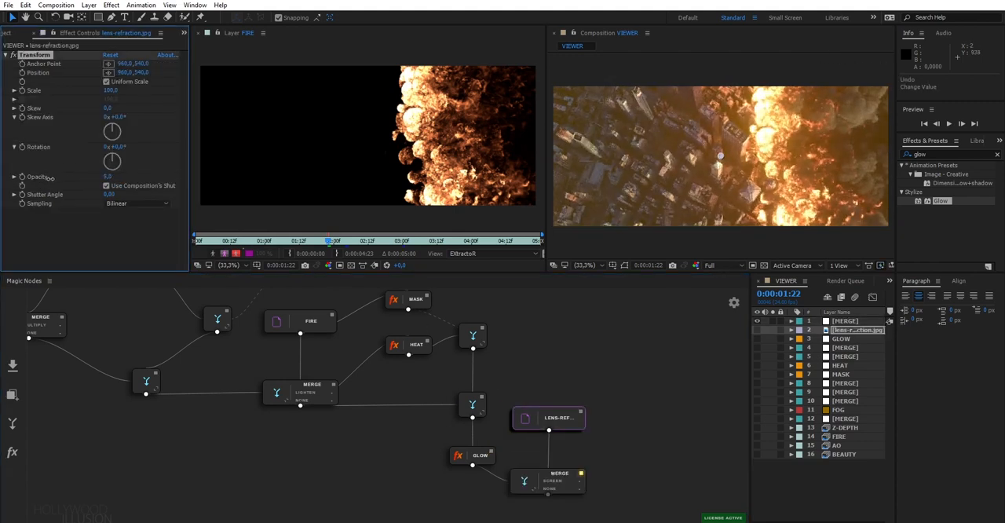
click(547, 480)
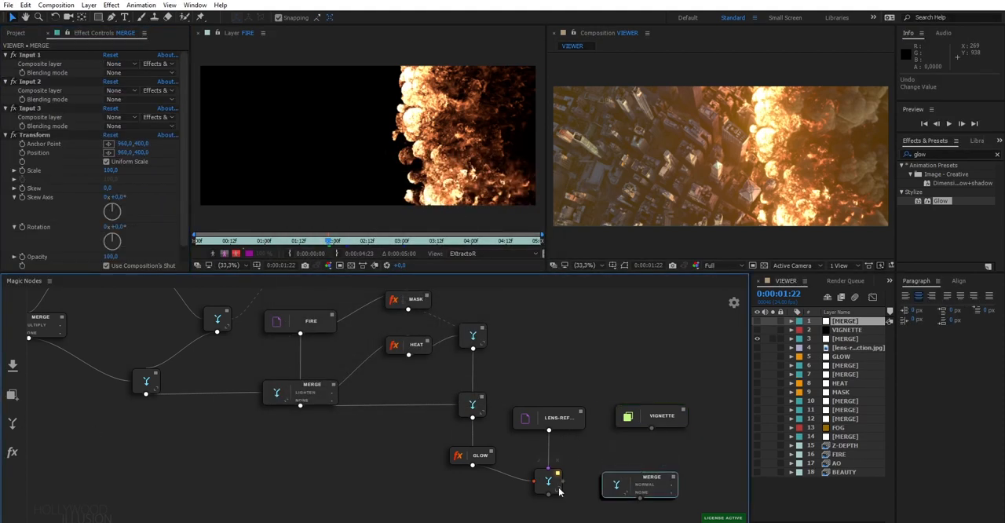
- Merge VIGNETTE over the lens composite with Classic Color Burn and an ellipse mask
click(661, 415)
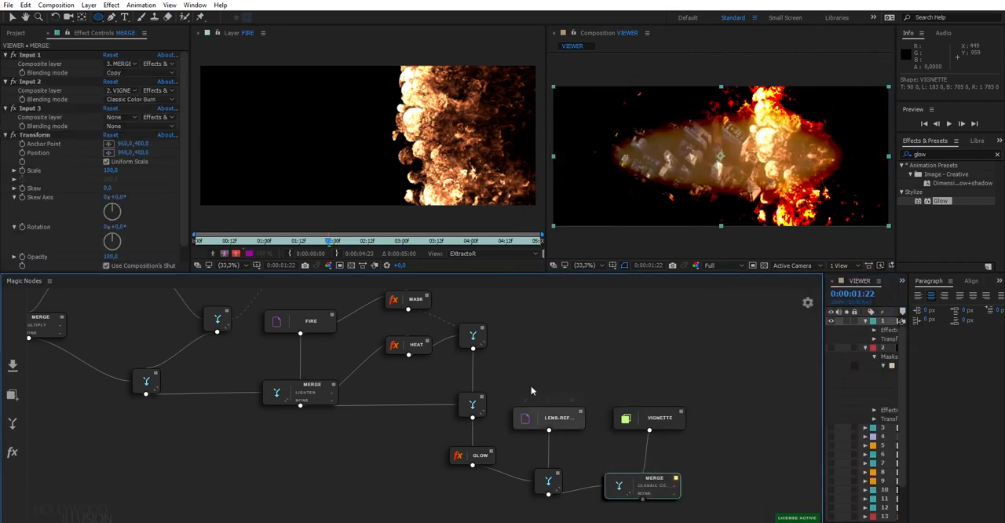
click(659, 418)
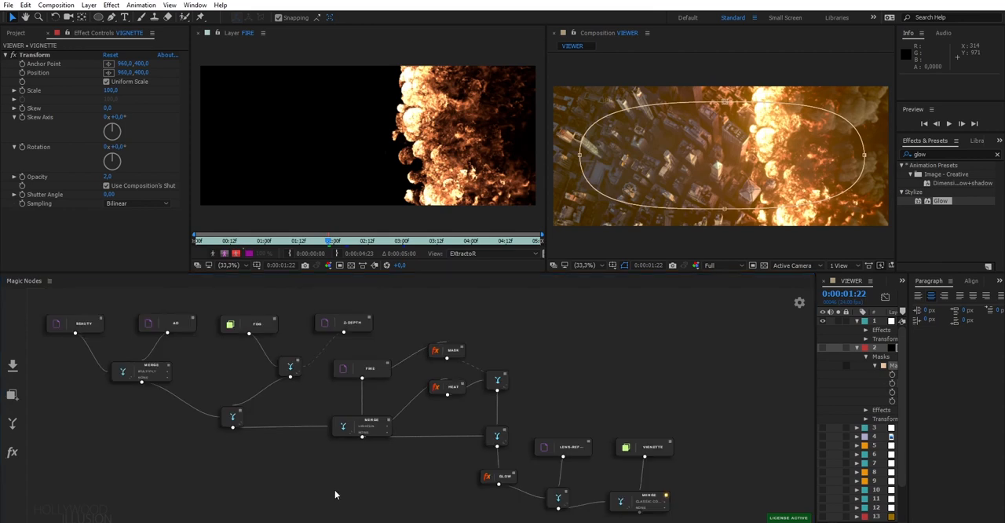
mouse_move(642, 379)
text(photo)
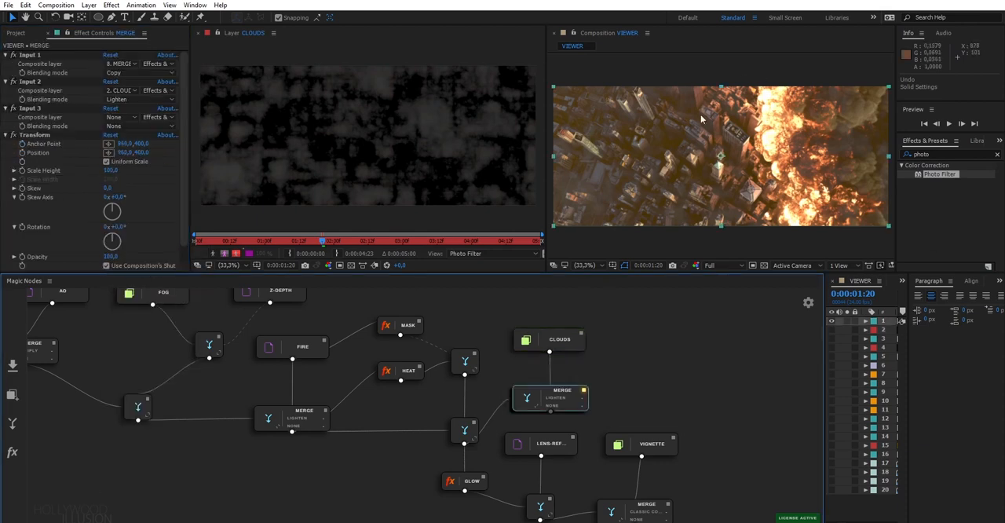
mouse_move(699, 244)
text(level)
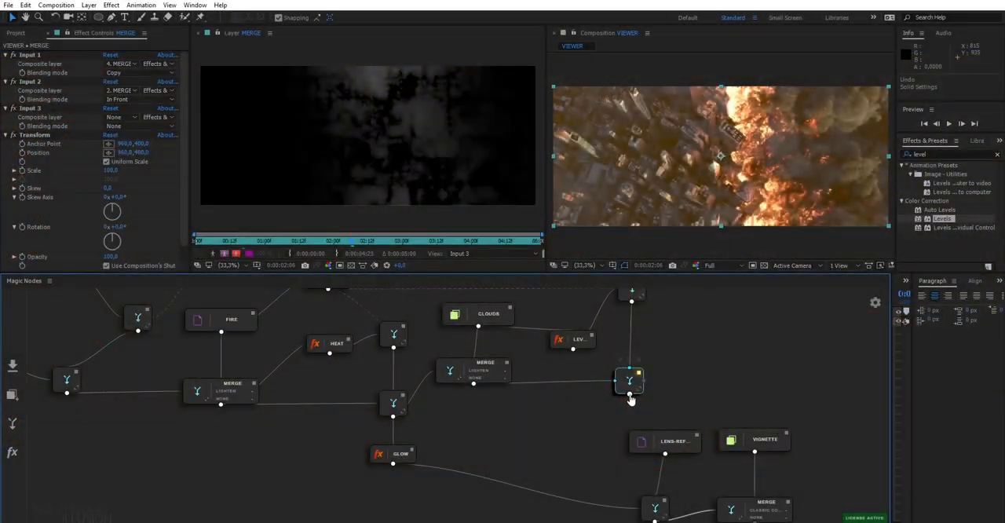
- Pass CLOUDS through a LEVELS node into a new merge set to In Front
click(546, 457)
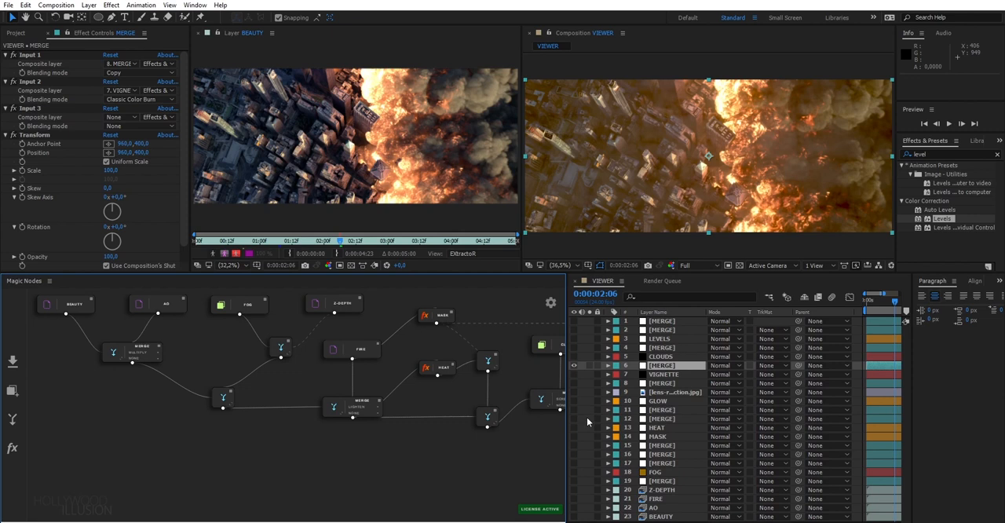
mouse_move(504, 440)
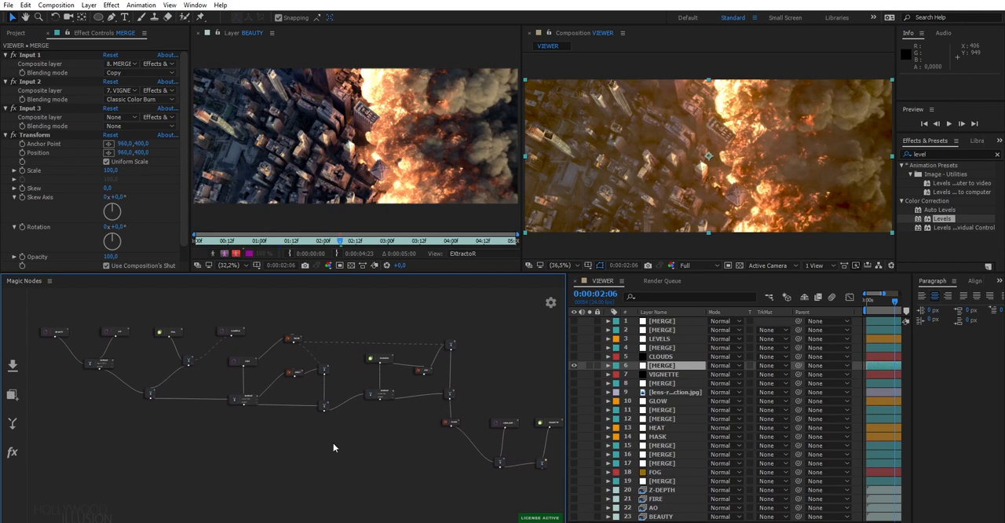
mouse_move(580, 460)
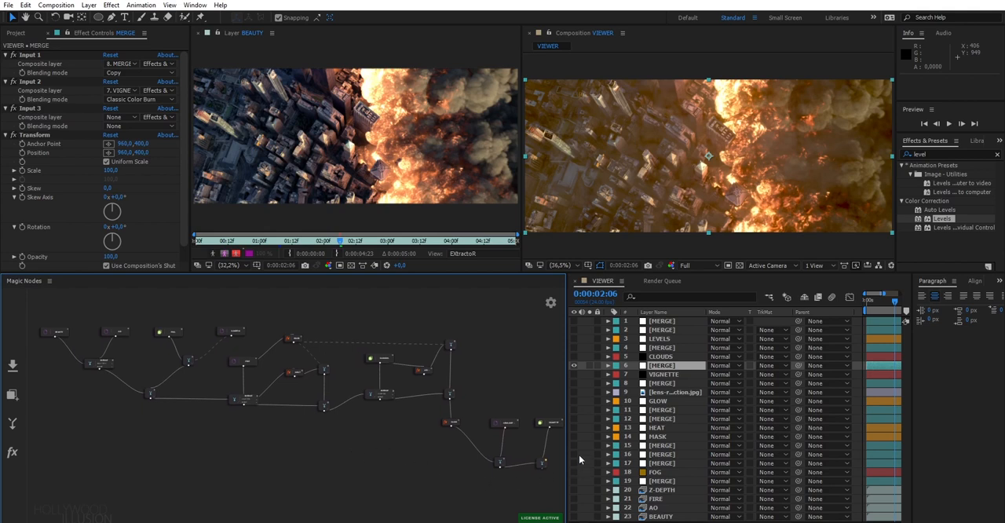